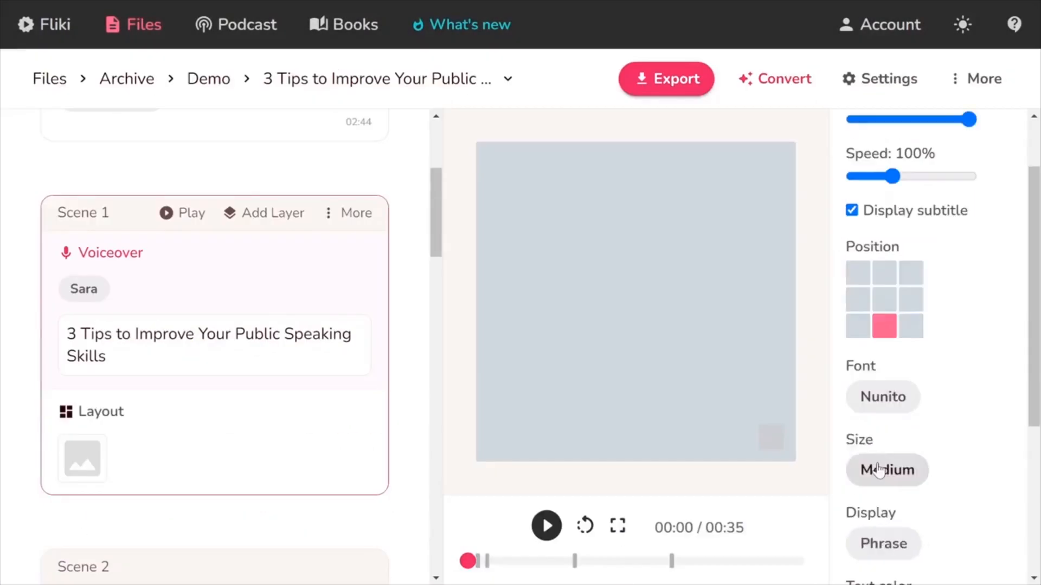
# - Open the What's new changelog from Fliki's top navigation bar
pyautogui.click(470, 24)
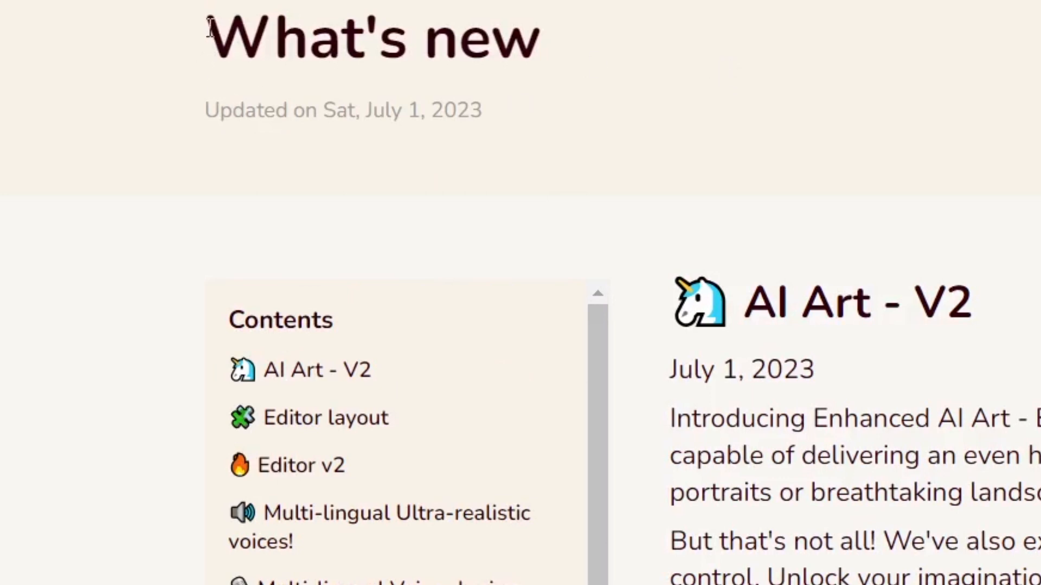
# - Scroll down through the What's new feature update entries
pyautogui.scroll(-3)
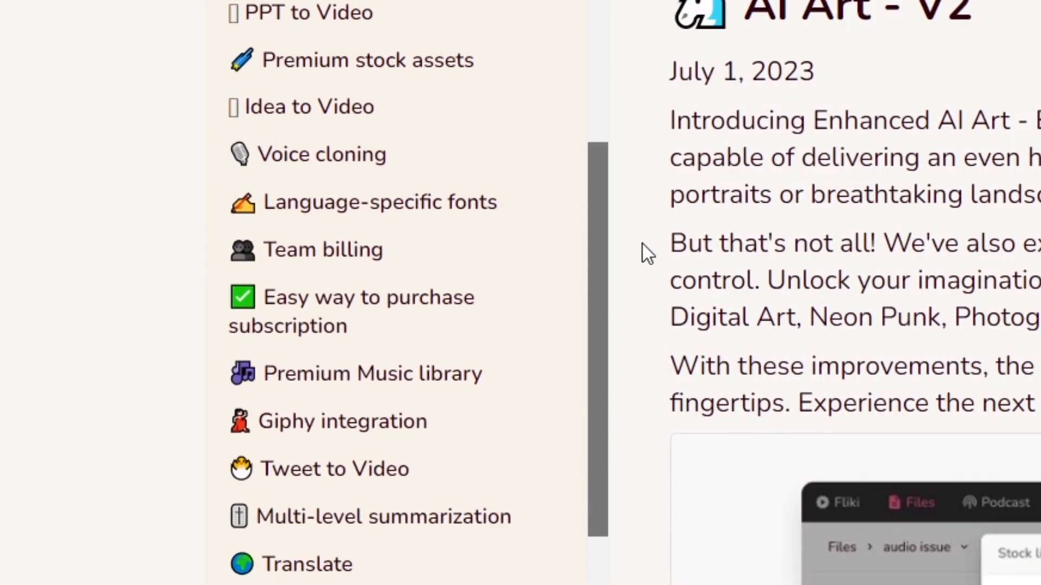
pyautogui.scroll(-3)
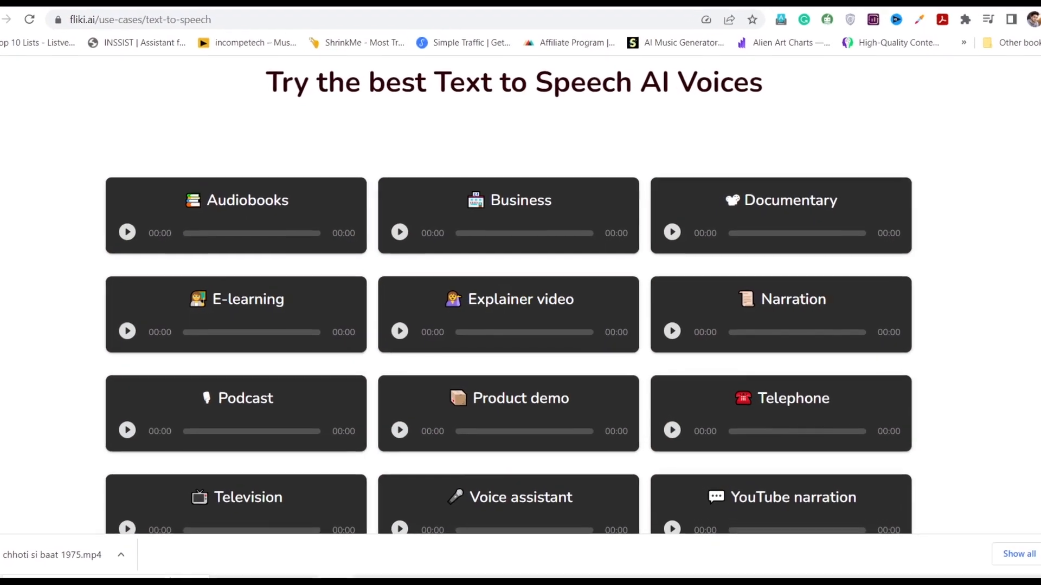
# - Play the Documentary, Business, Audiobooks, Explainer video and other category voice samples
pyautogui.scroll(-3)
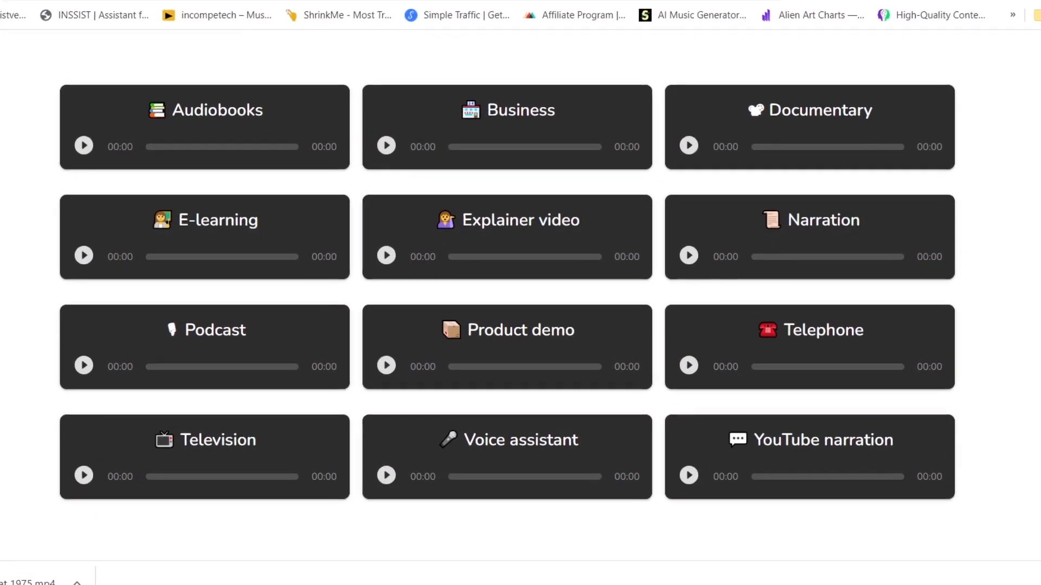
pyautogui.scroll(-3)
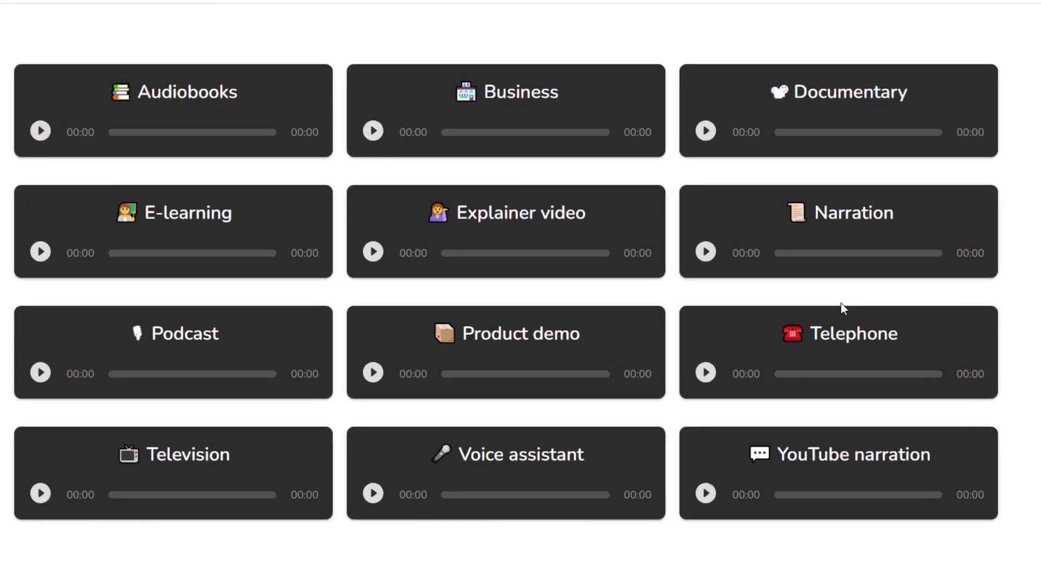
pyautogui.click(705, 132)
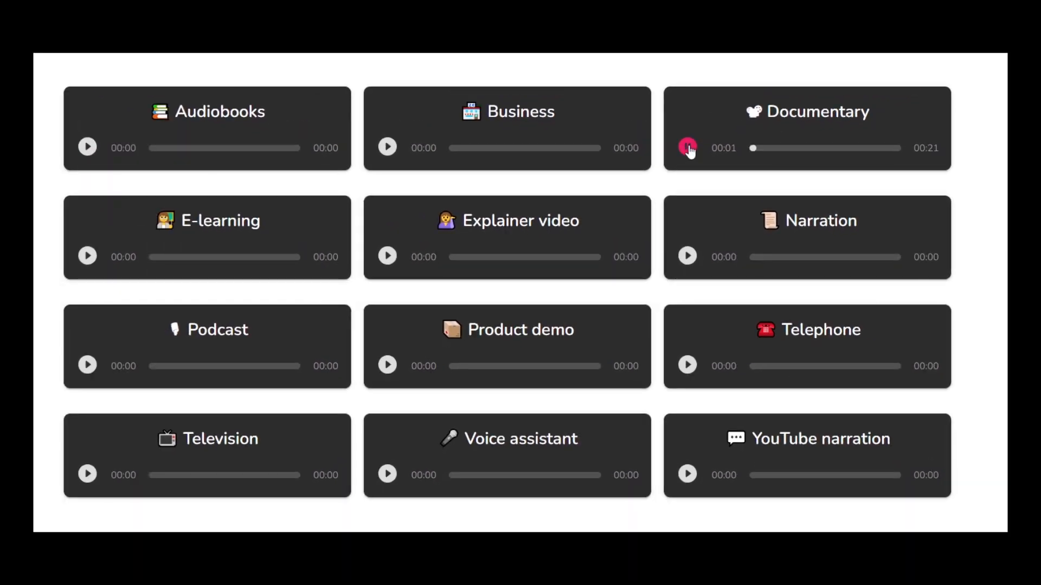
pyautogui.click(387, 147)
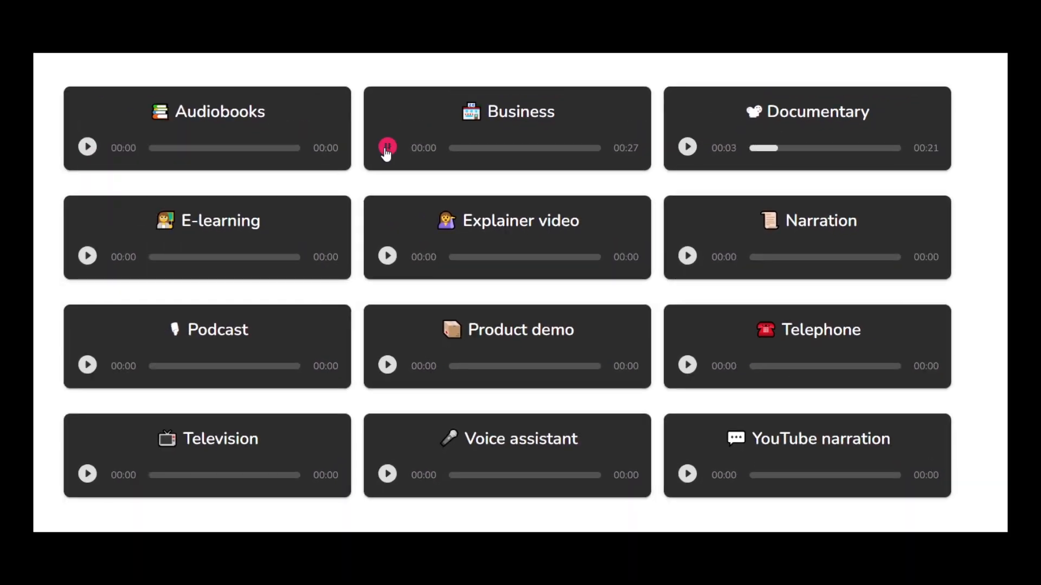
pyautogui.click(87, 256)
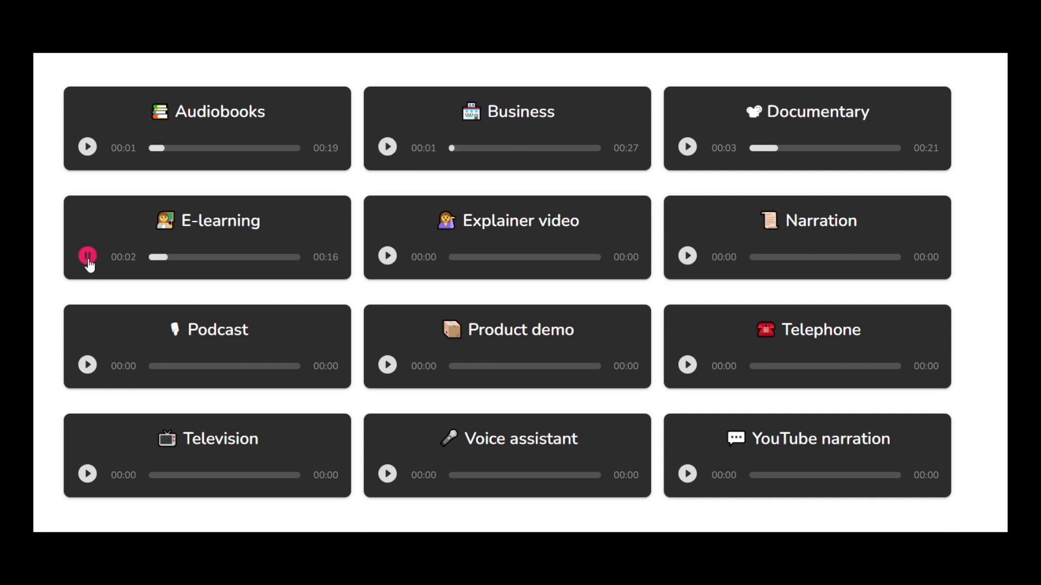
pyautogui.click(388, 257)
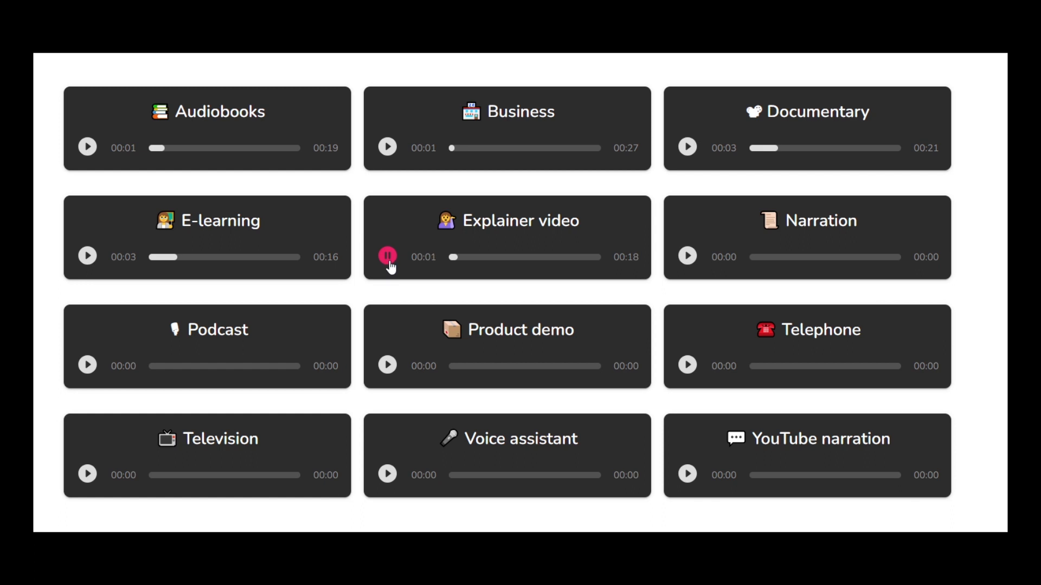
pyautogui.click(387, 366)
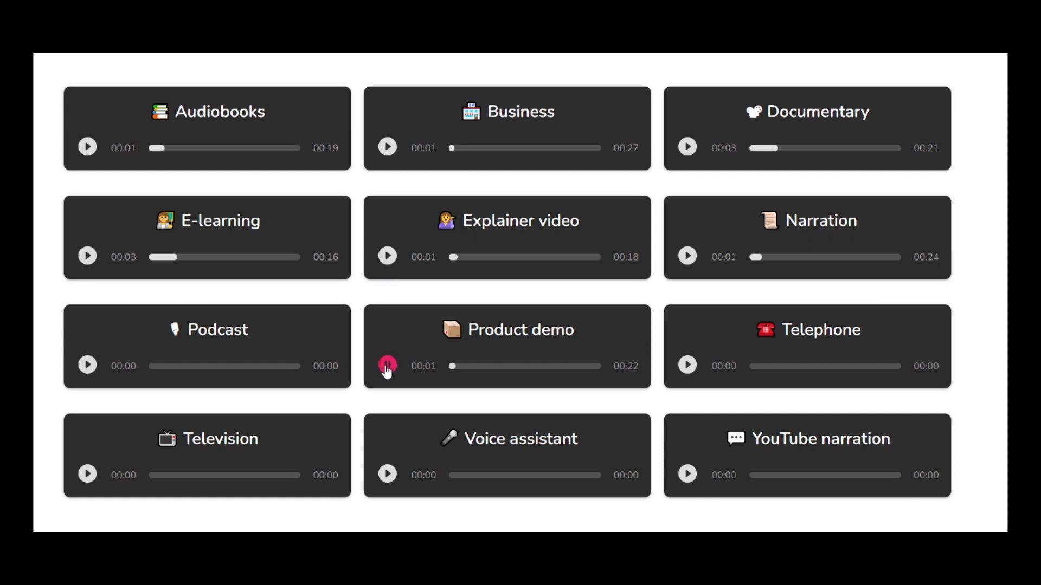
pyautogui.click(387, 366)
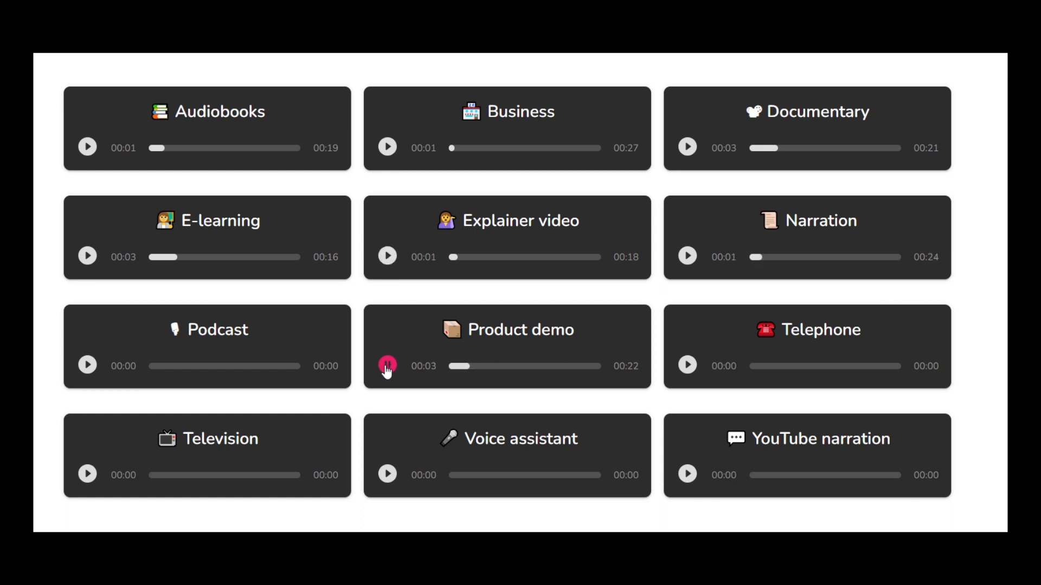
pyautogui.click(387, 476)
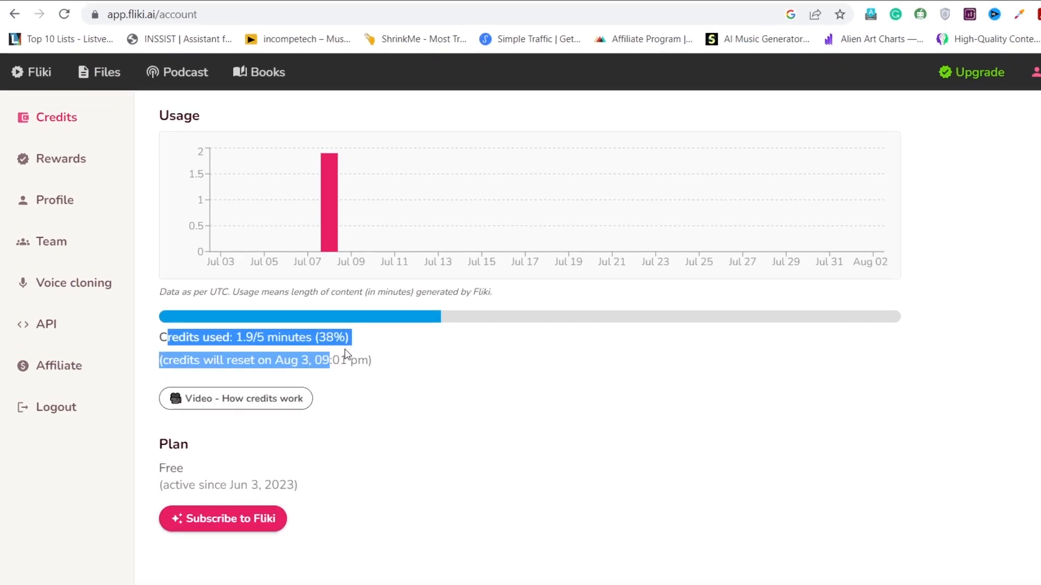
# - View the voice cloning section and its description, then go to the Files area
pyautogui.click(73, 283)
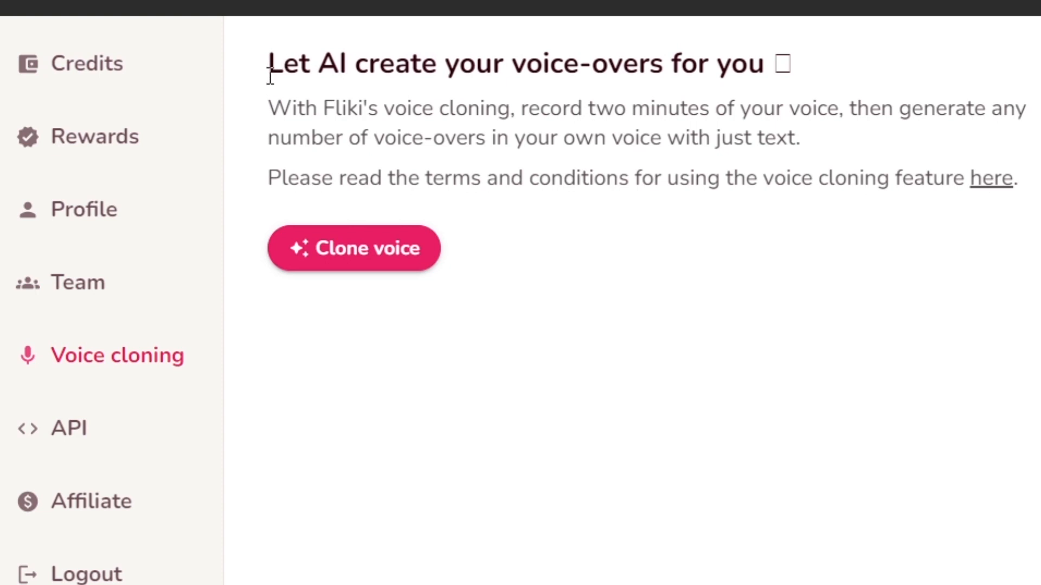
pyautogui.moveTo(269, 108); pyautogui.dragTo(845, 109)
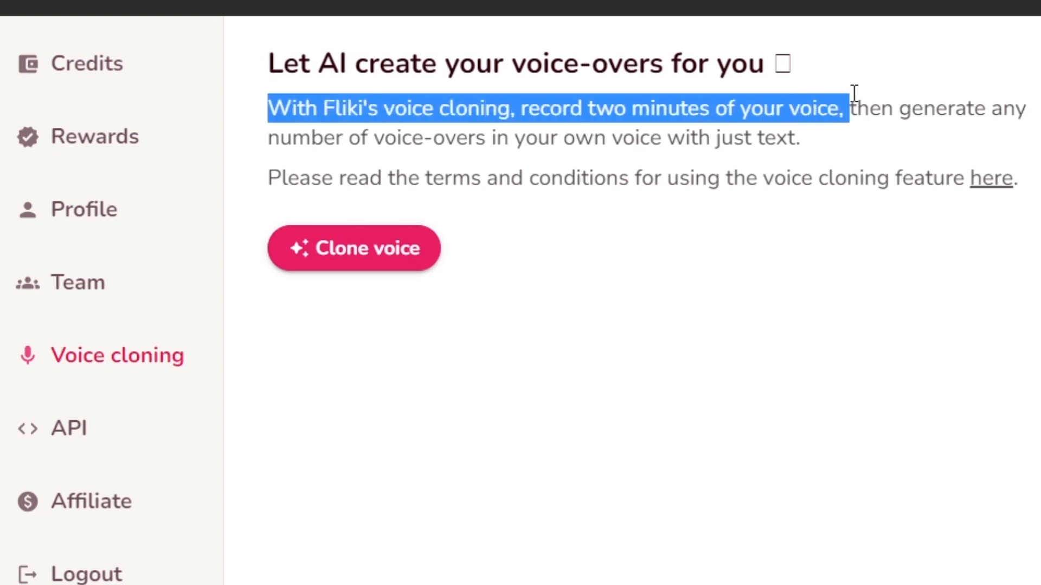
pyautogui.click(326, 304)
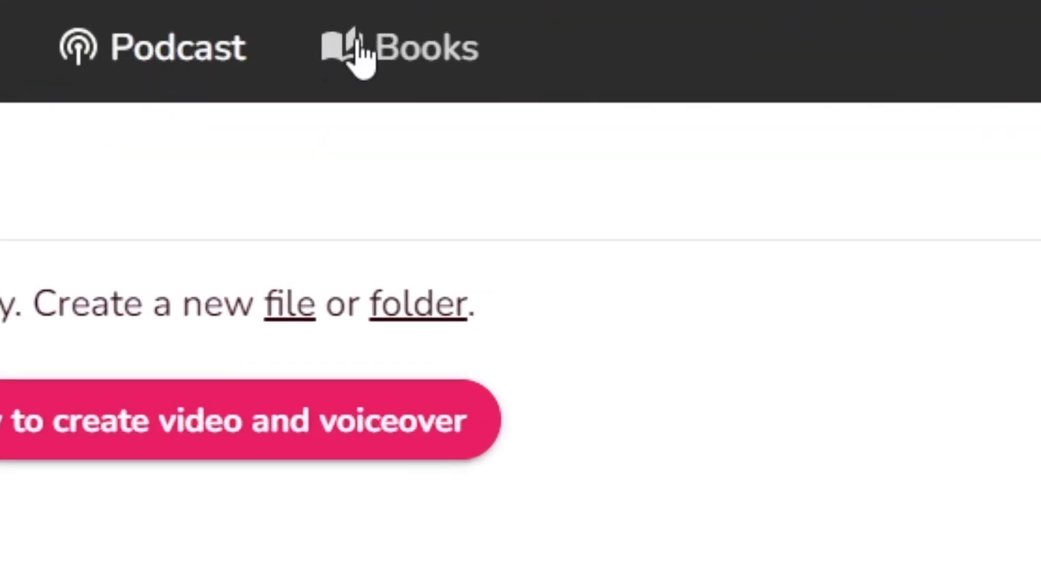
pyautogui.moveTo(434, 70)
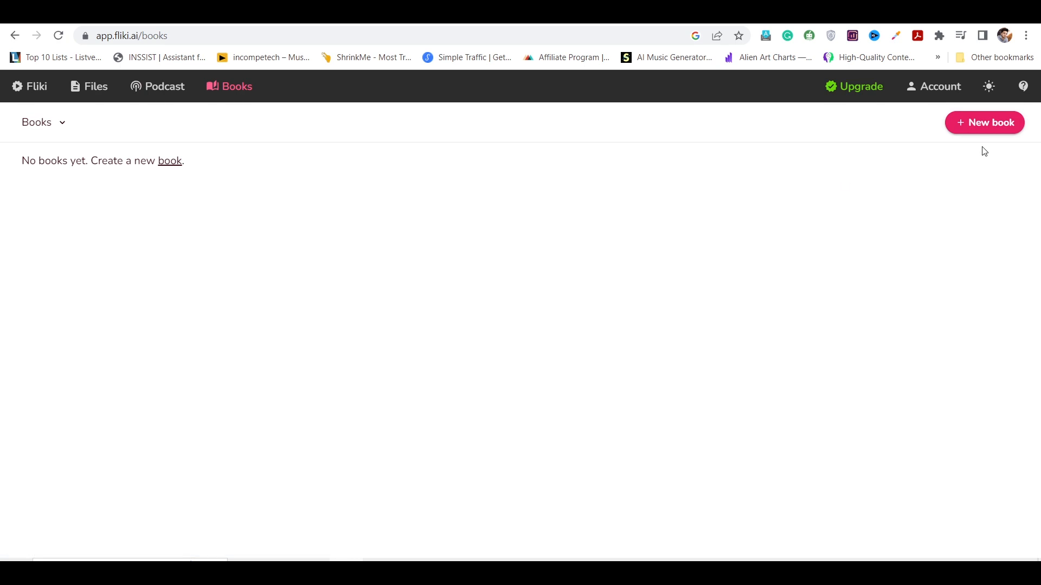
pyautogui.click(89, 86)
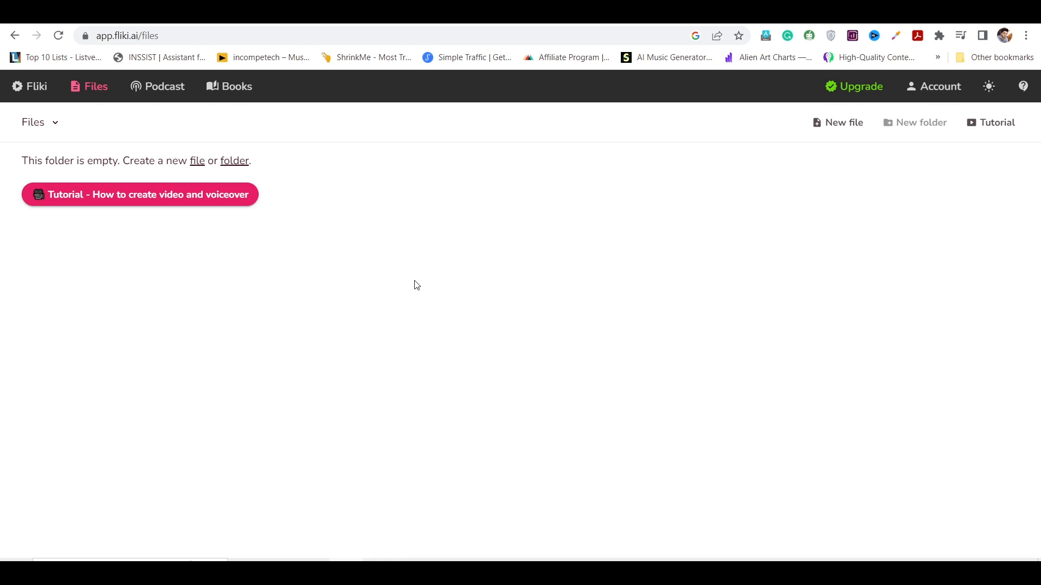
pyautogui.moveTo(418, 275)
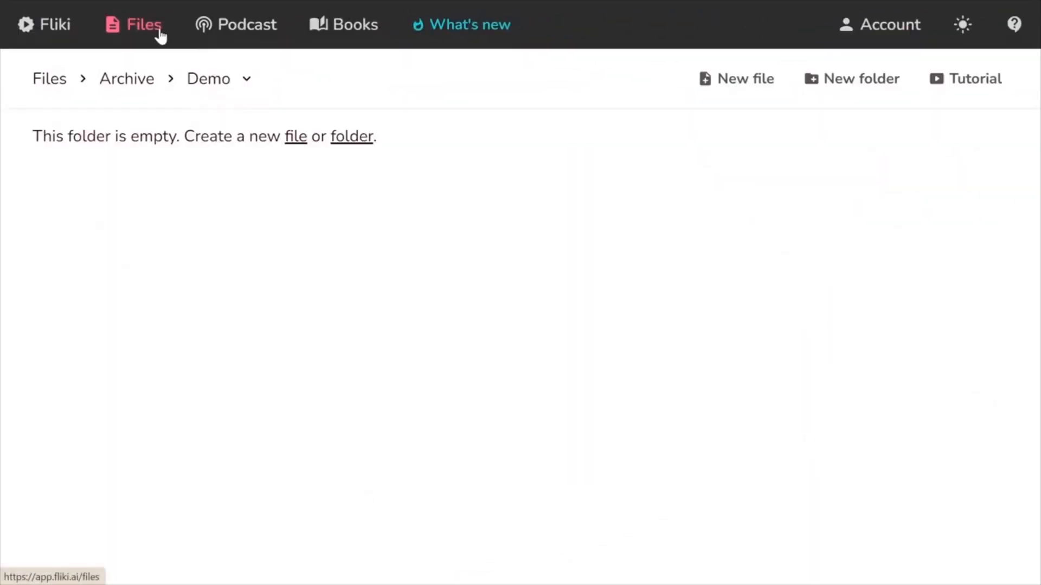
# - Create a new English video file '3 Tips to Improve Your Public Speaking Skills' in Demo
pyautogui.click(735, 78)
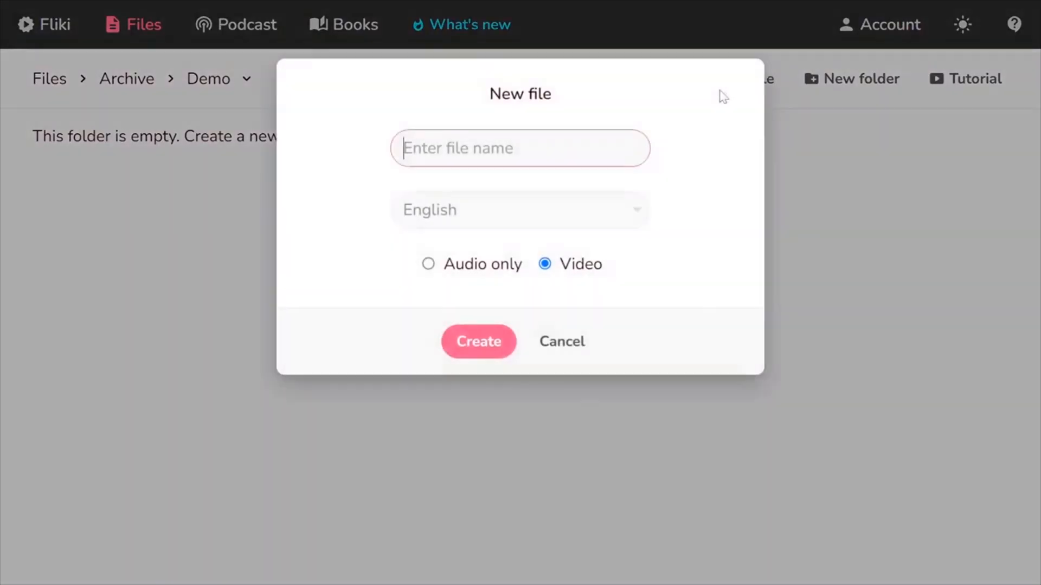
pyautogui.write('Improve Your Public Speaking Skills')
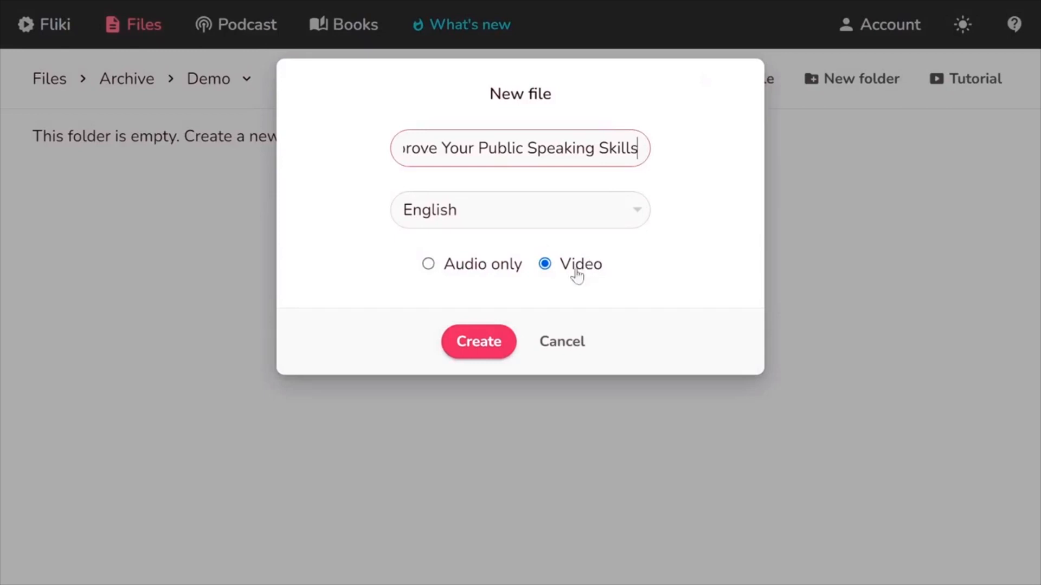
pyautogui.click(478, 341)
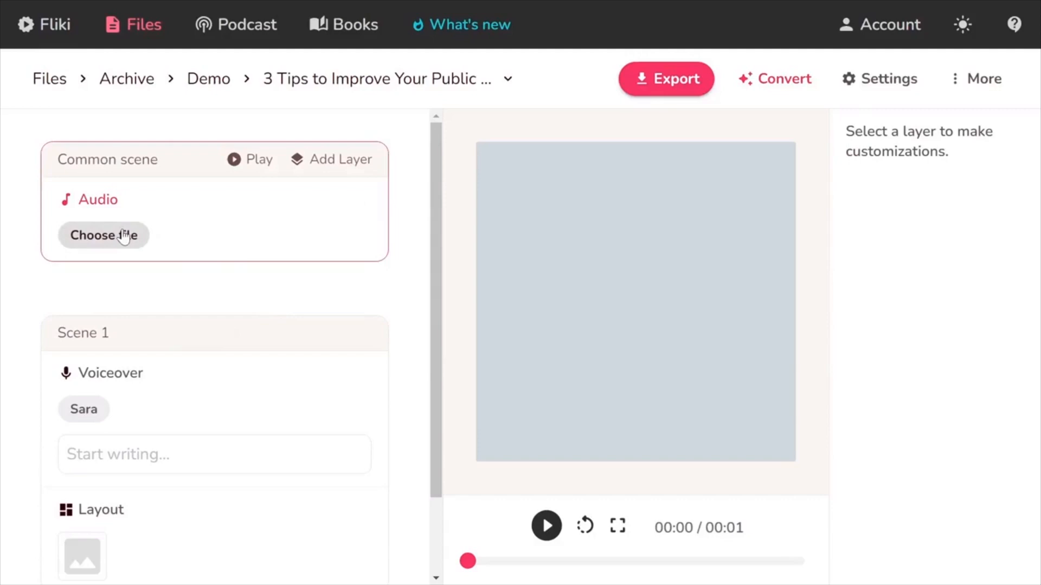
# - Add Summer Vibe background music at 25% volume and view the Add Layer options
pyautogui.click(103, 234)
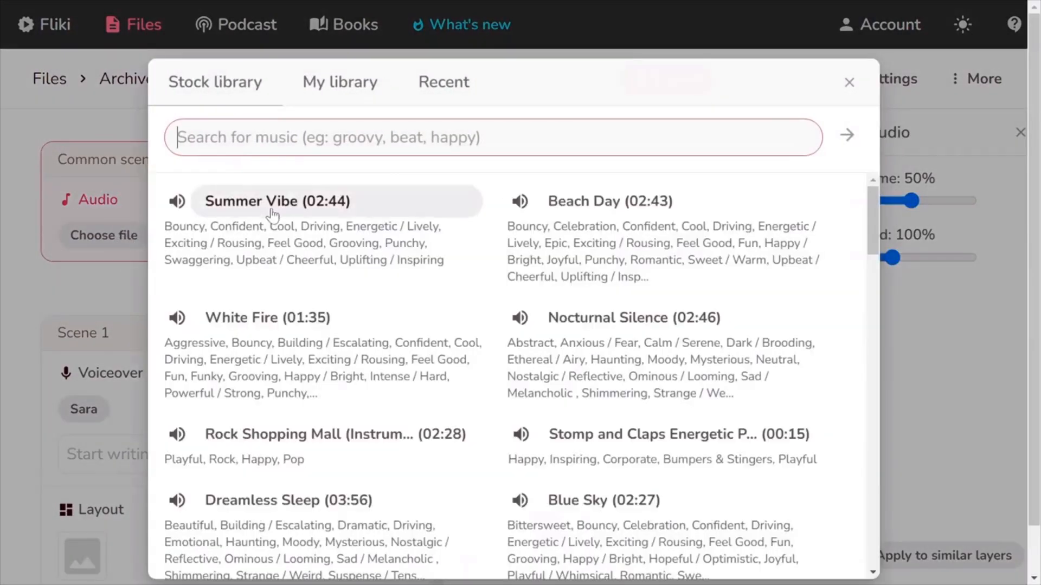
pyautogui.click(277, 202)
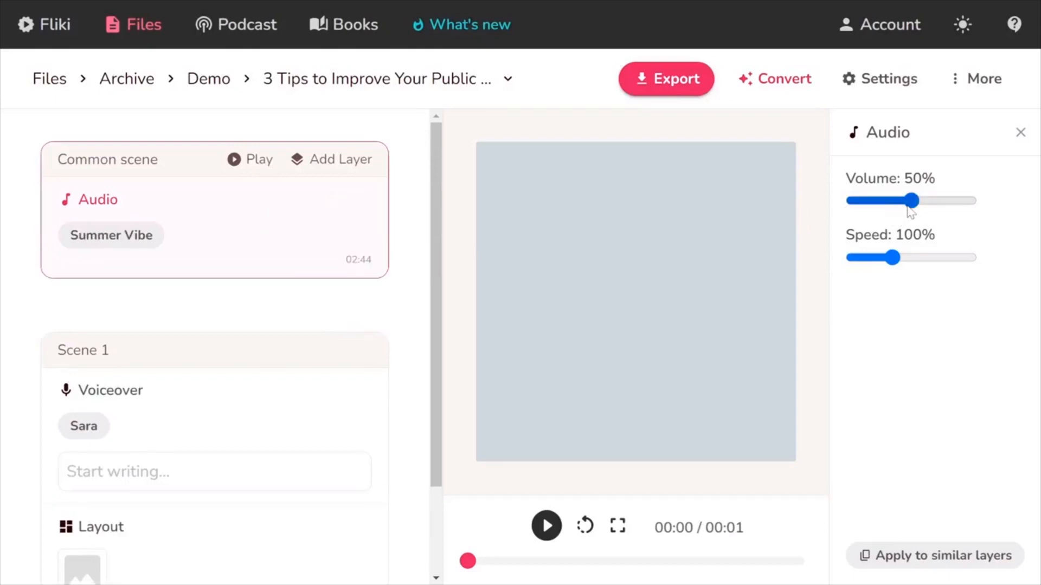
pyautogui.moveTo(910, 201); pyautogui.dragTo(884, 200)
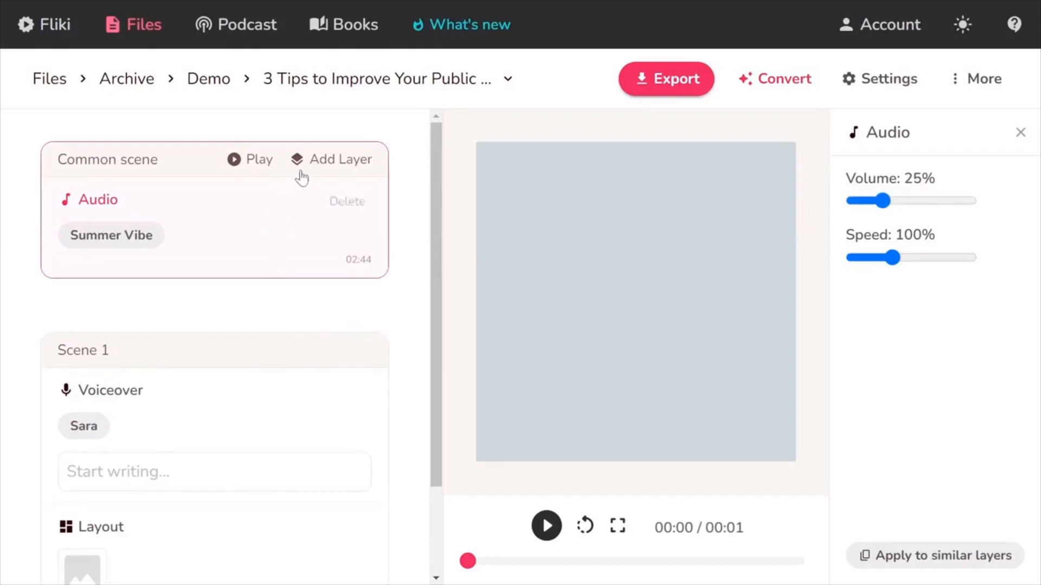
pyautogui.click(339, 159)
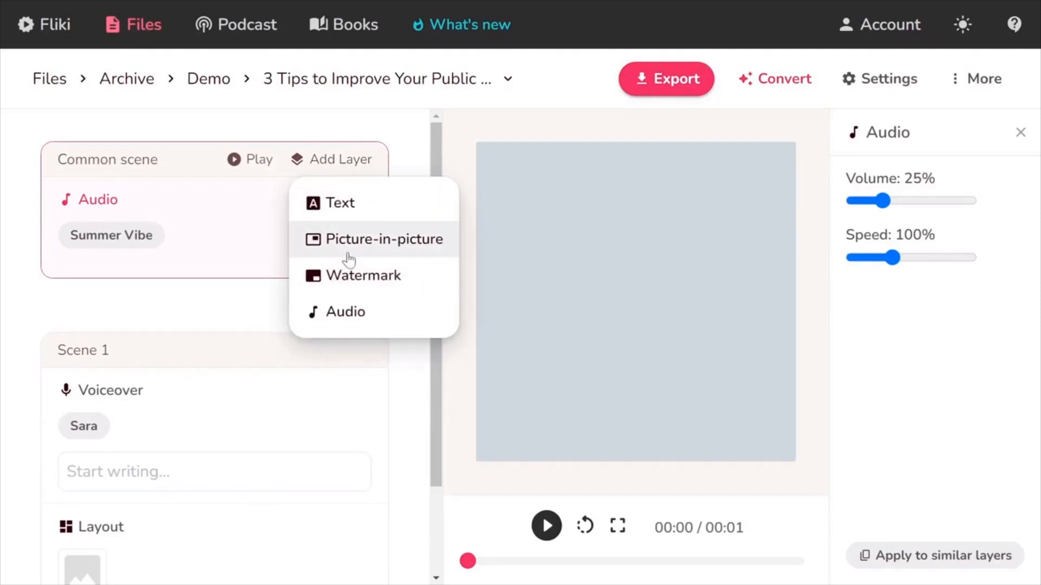
pyautogui.moveTo(350, 213)
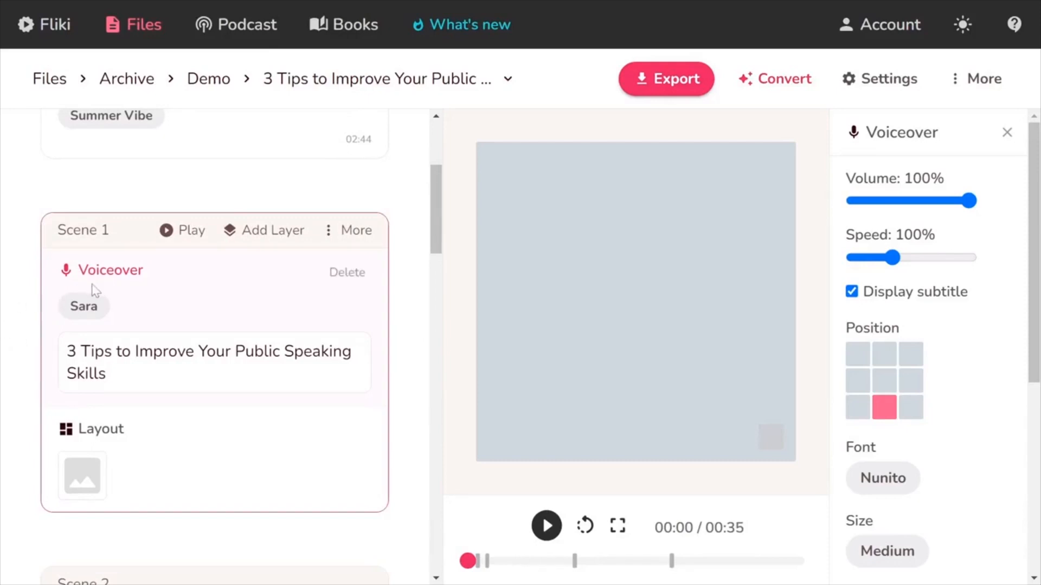
# - Keep Sara as Scene 1's narrator voice and open Scene 1's layout settings
pyautogui.click(84, 306)
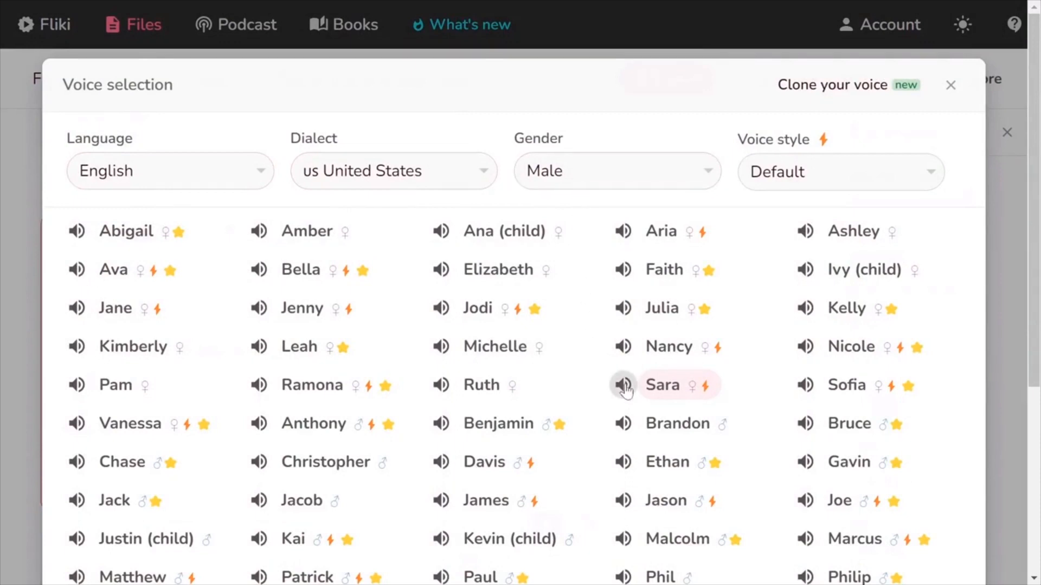
pyautogui.moveTo(663, 388)
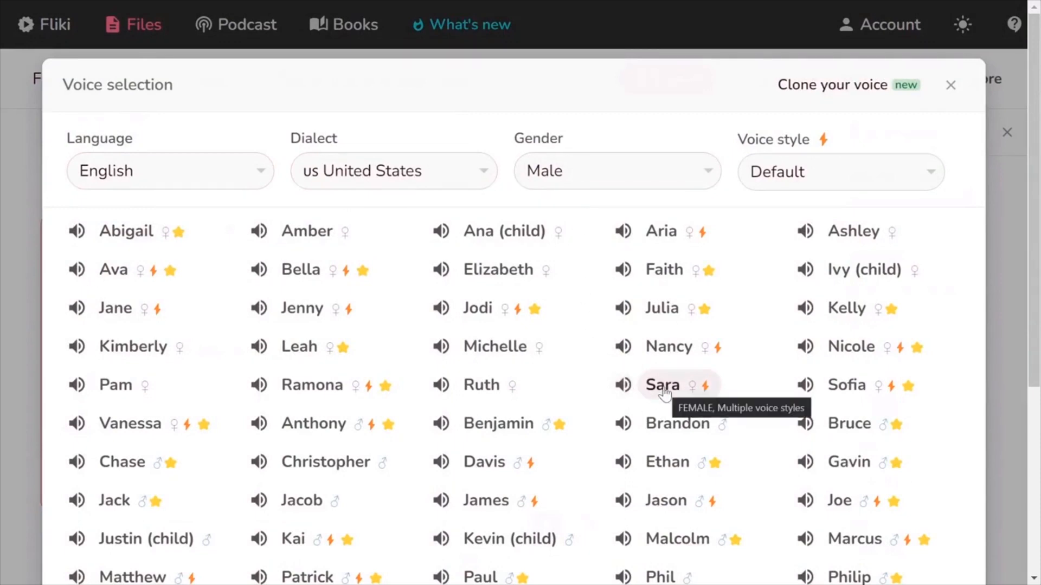
pyautogui.click(662, 385)
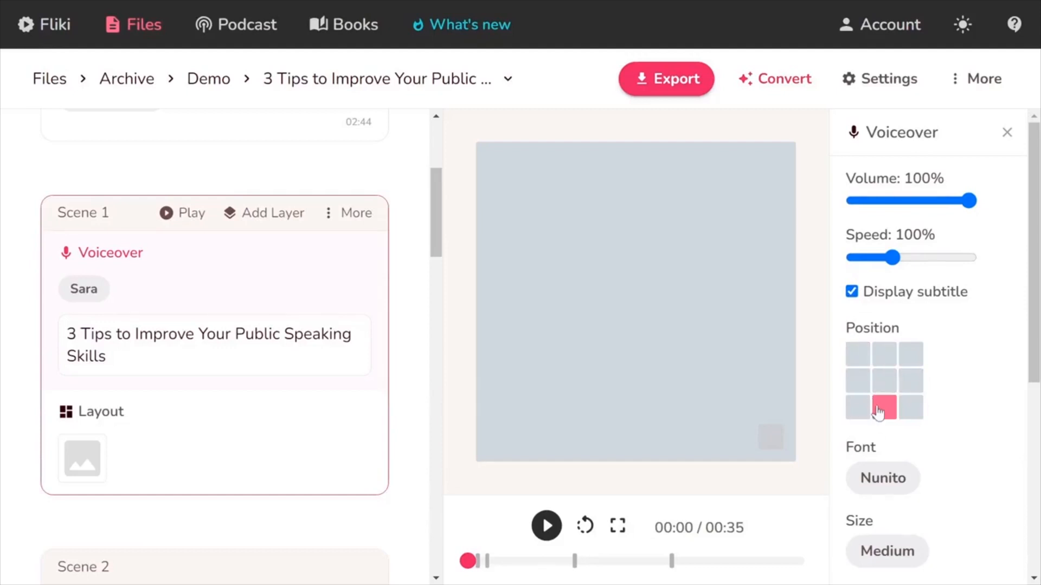
pyautogui.scroll(-3)
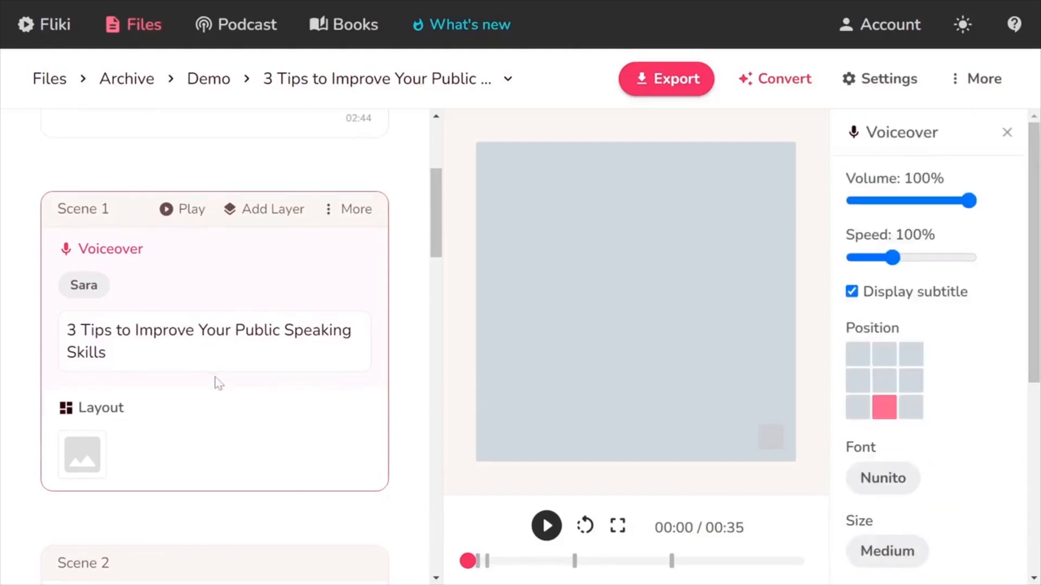
pyautogui.click(101, 407)
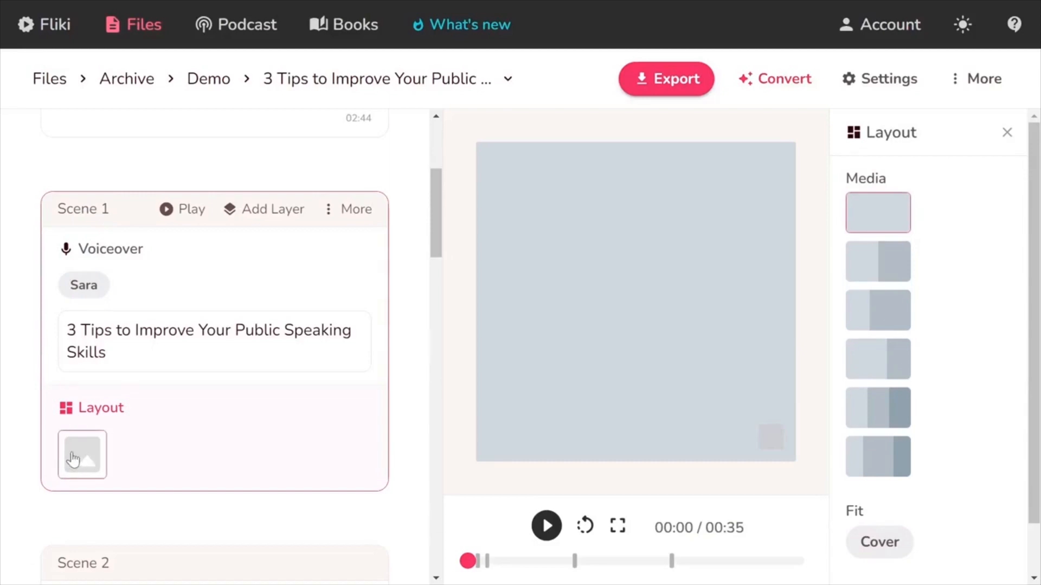
# - Search Scene 1's media library for 'Public Speaking'
pyautogui.click(82, 455)
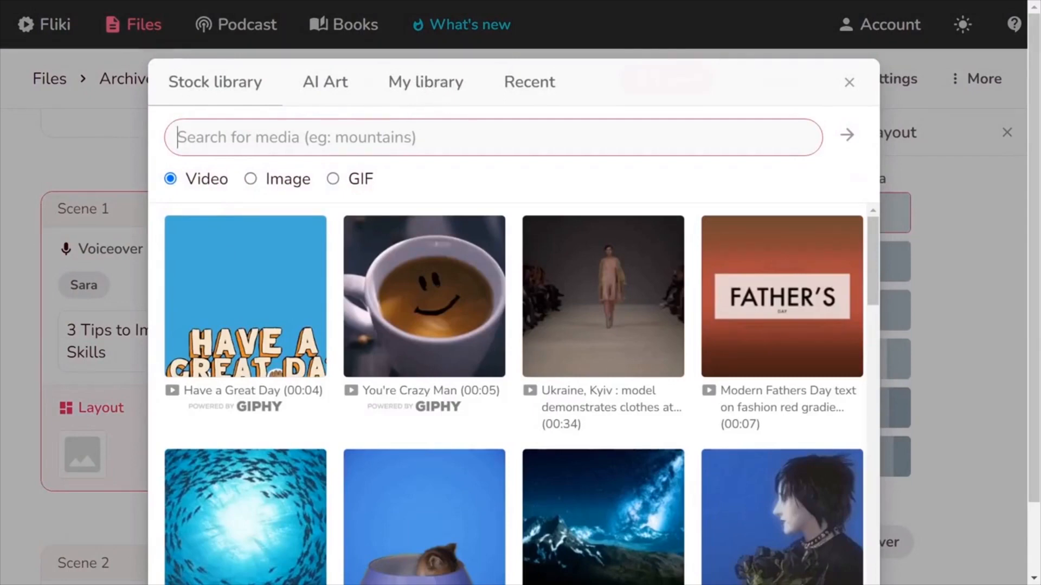
pyautogui.write('Public Speaking')
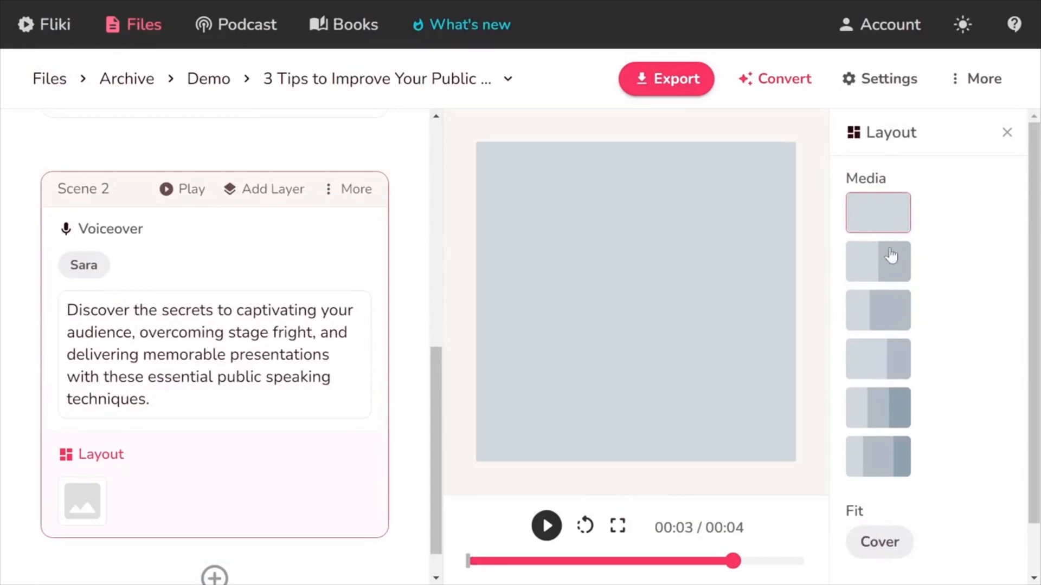
pyautogui.moveTo(878, 359)
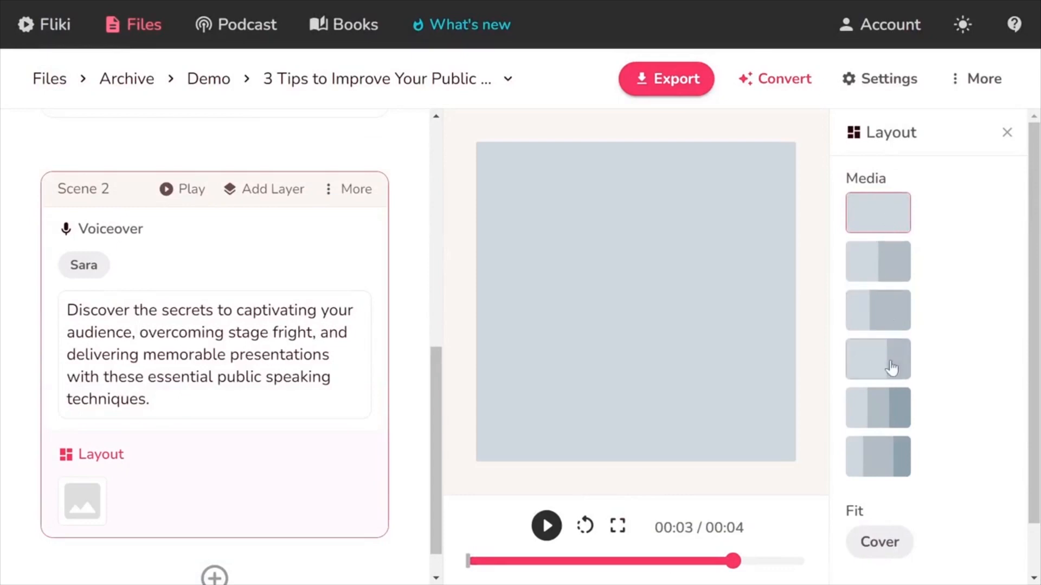
pyautogui.scroll(-3)
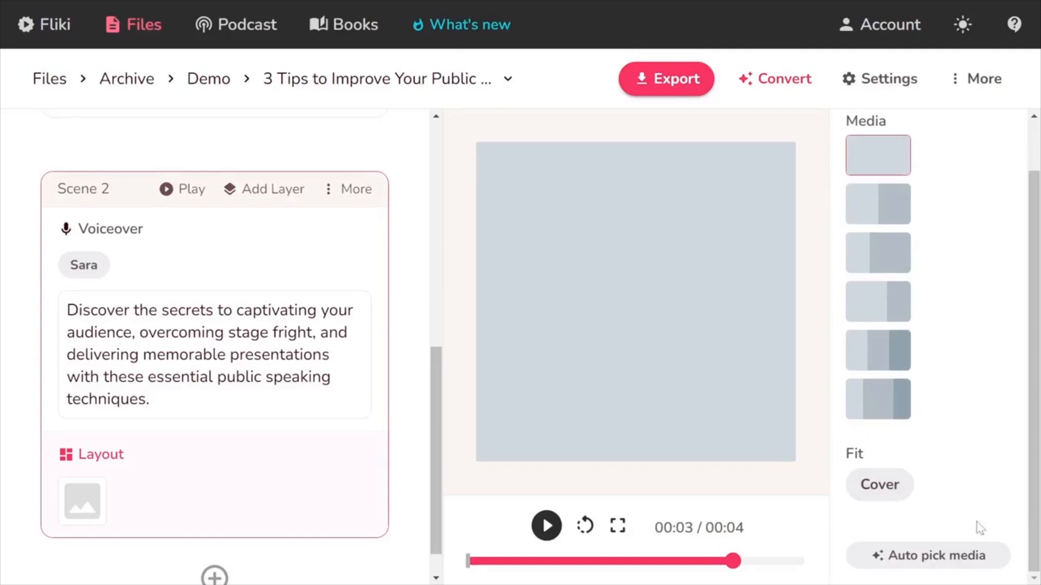
# - Auto-pick stock media for the scenes and dismiss the success notice
pyautogui.click(928, 556)
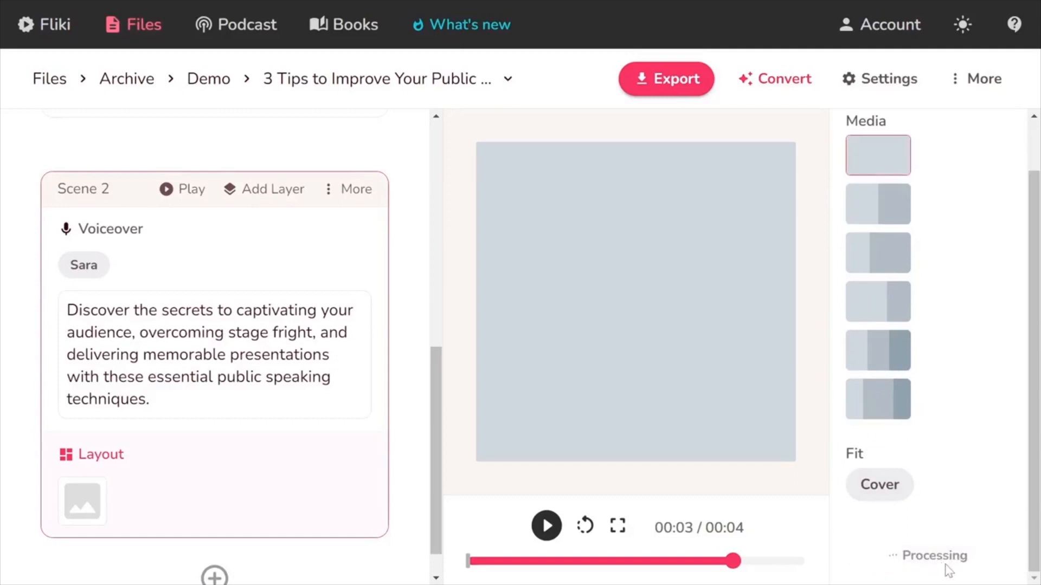
pyautogui.click(929, 556)
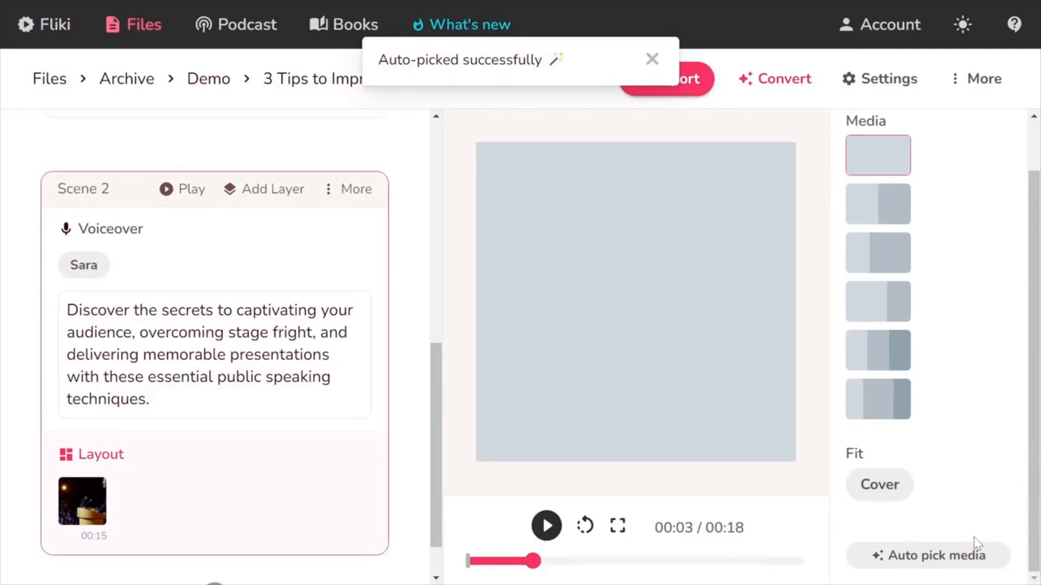
pyautogui.click(929, 555)
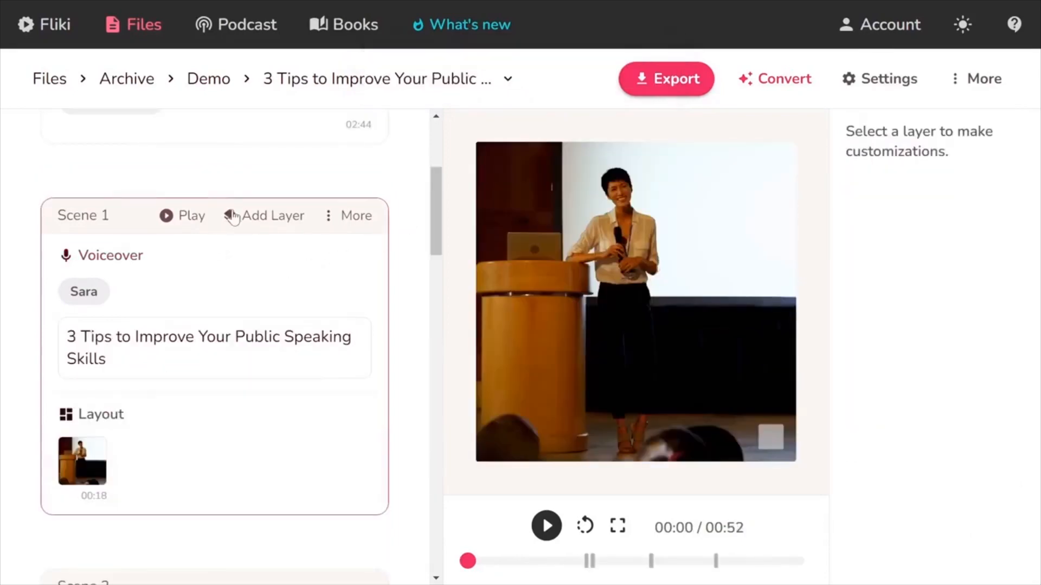
pyautogui.click(272, 216)
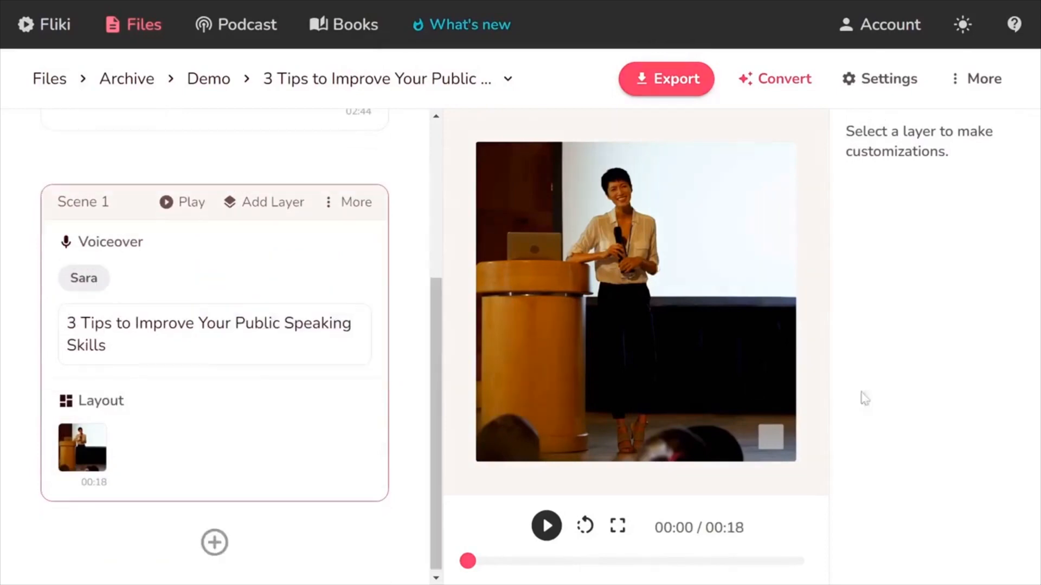
# - Dismiss Scene 1's More menu, then select 'stage fright' in Scene 2's voiceover
pyautogui.click(348, 202)
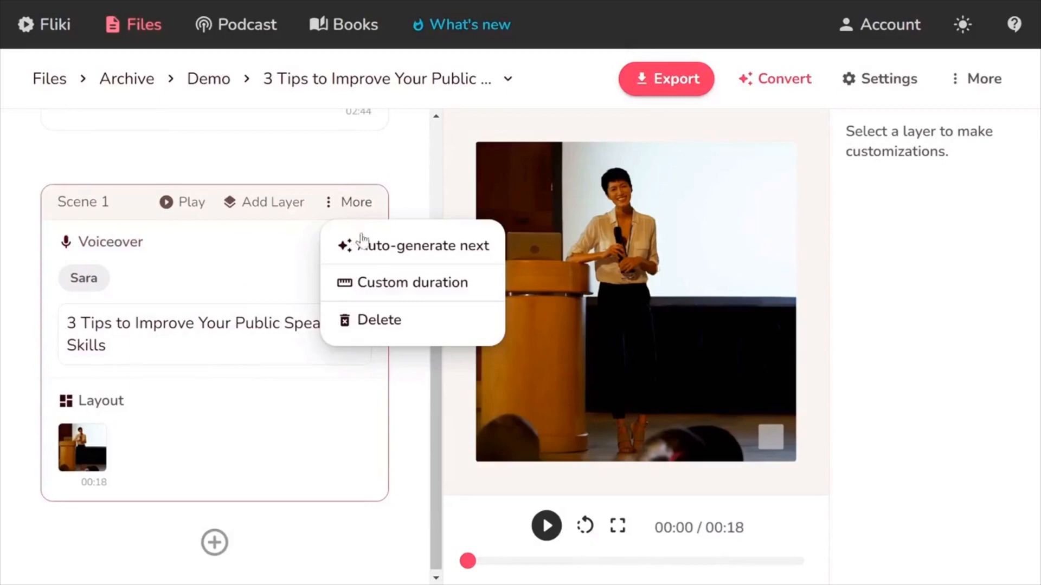
pyautogui.click(423, 245)
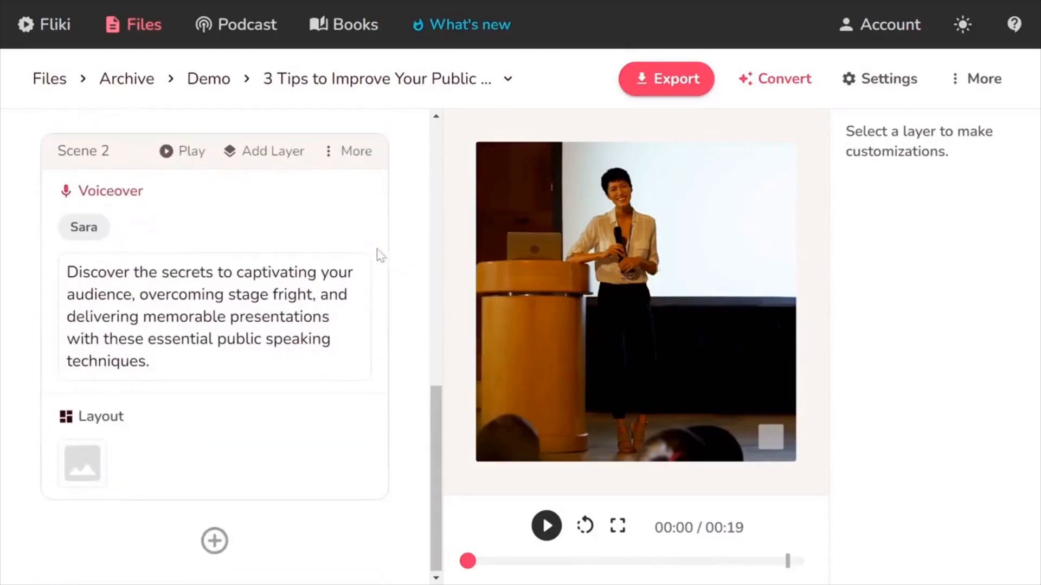
pyautogui.click(111, 190)
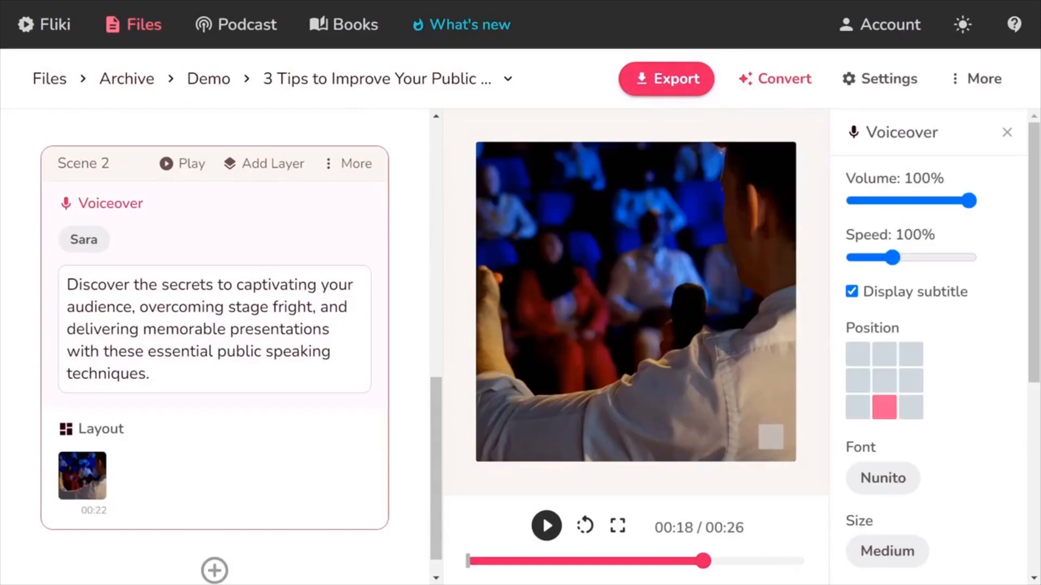
pyautogui.doubleClick(269, 308)
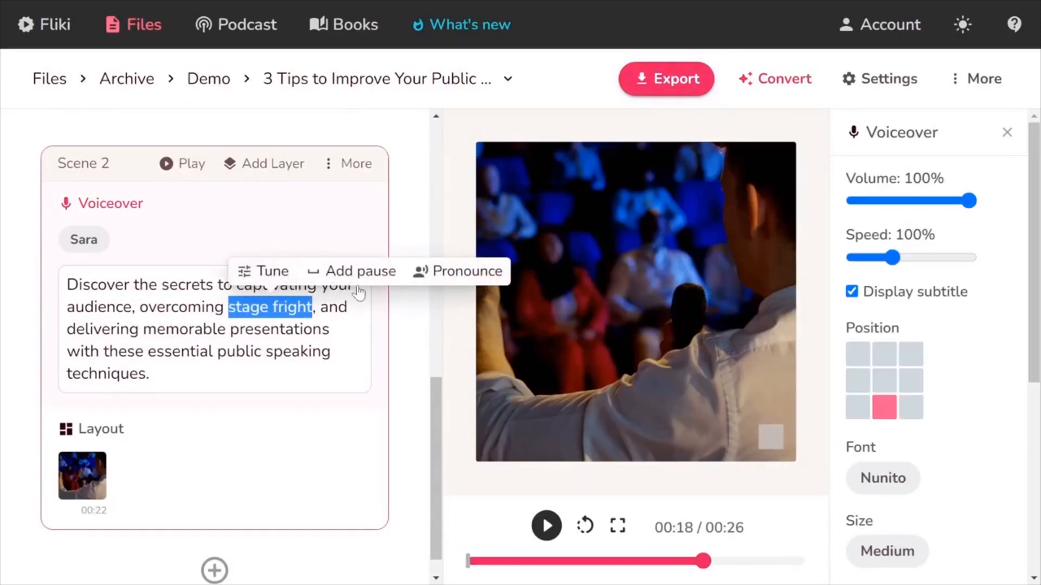
pyautogui.moveTo(456, 271)
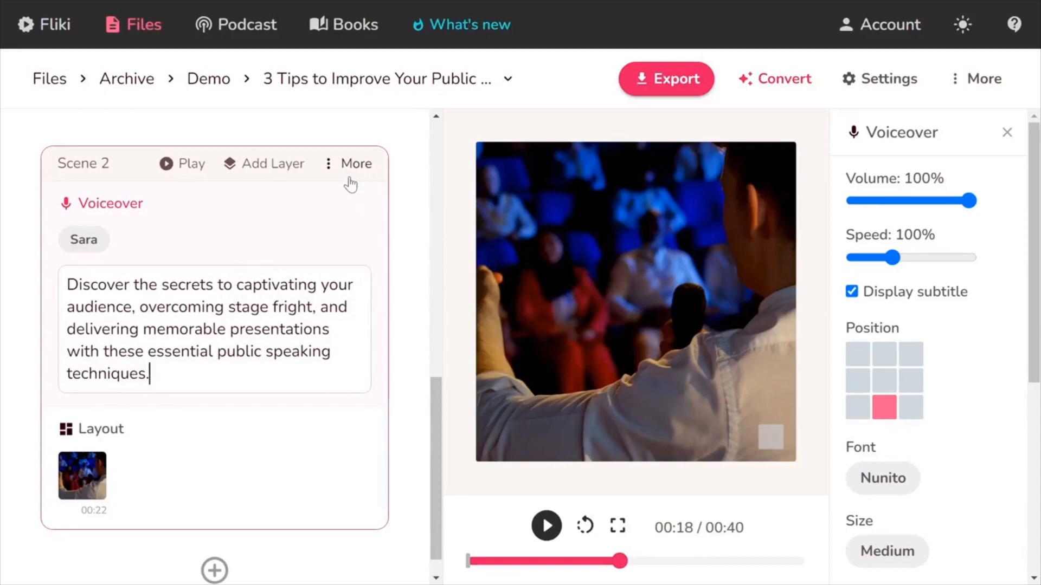
# - Set an 8-second custom duration on Scene 2, making the video 26 seconds long
pyautogui.click(355, 163)
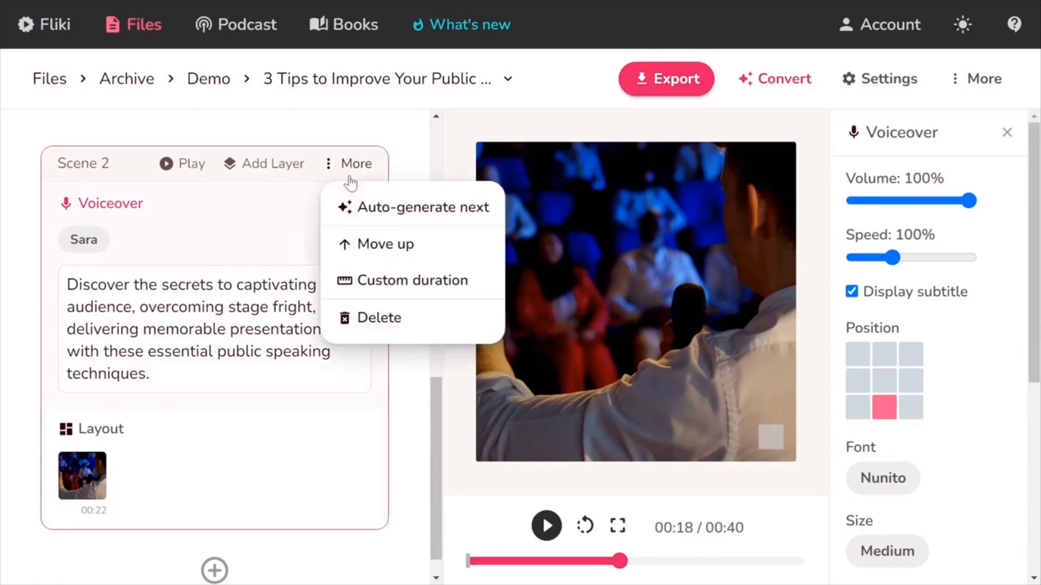
pyautogui.click(411, 280)
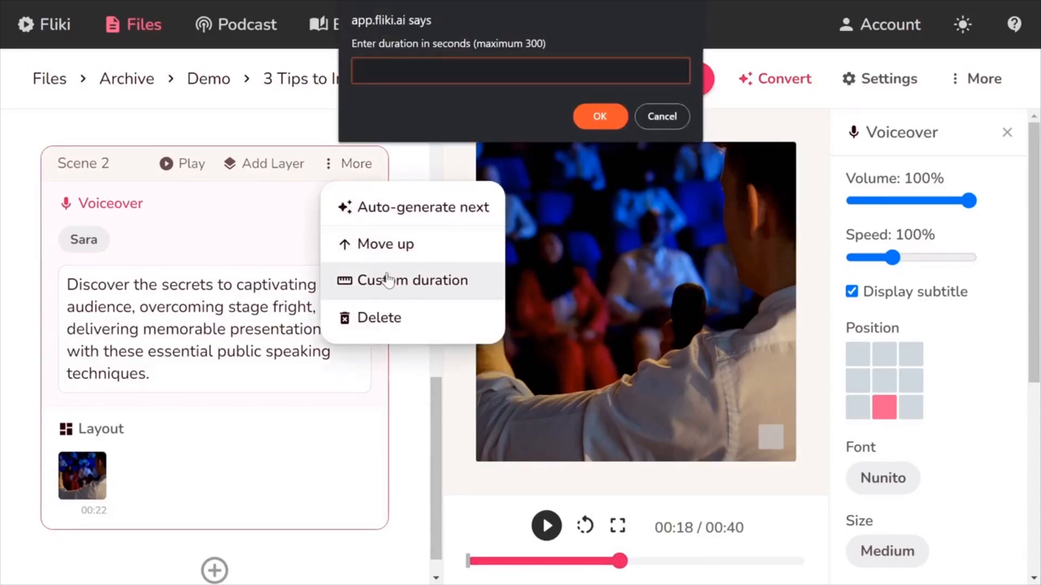
pyautogui.write('8')
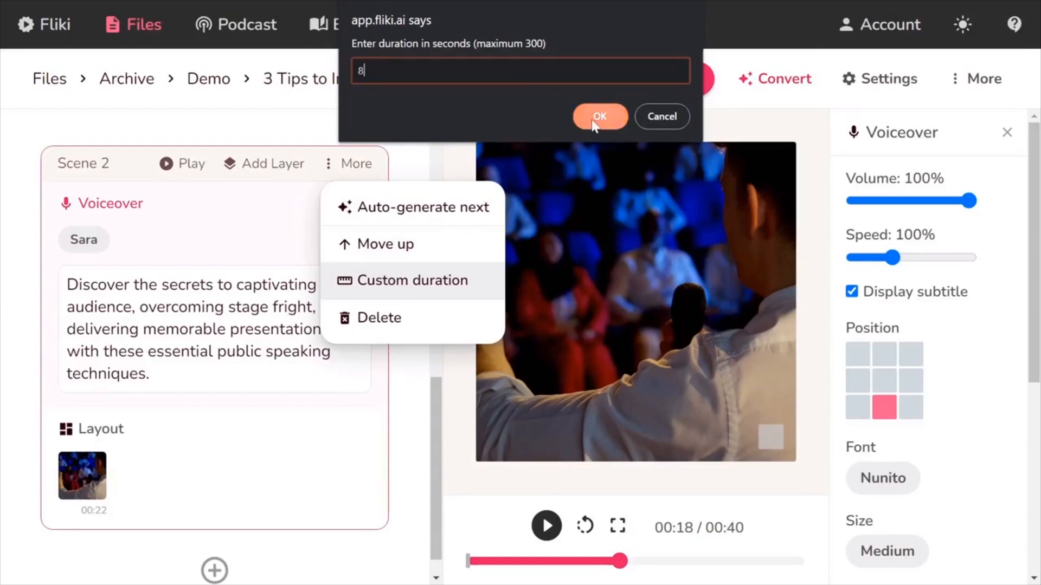
pyautogui.click(598, 116)
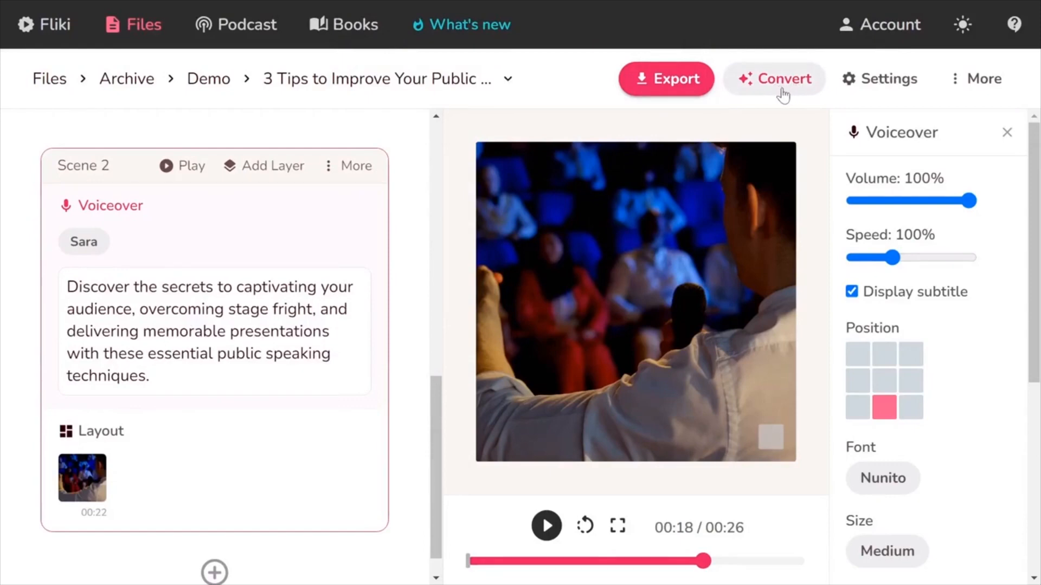
pyautogui.moveTo(783, 96)
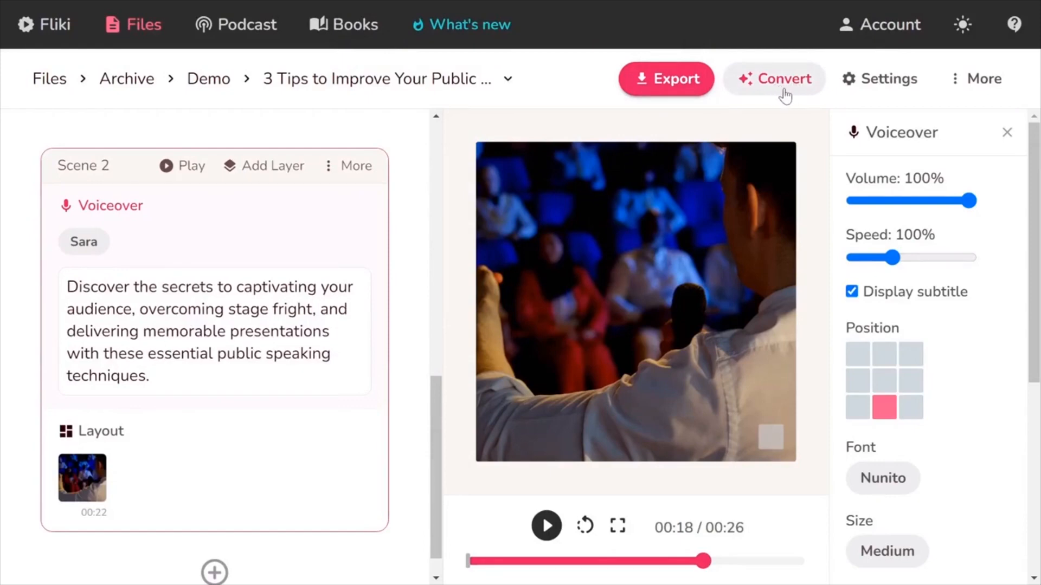
# - Save the Square video format with scene fades and image zoom, then play and pause the preview
pyautogui.click(774, 78)
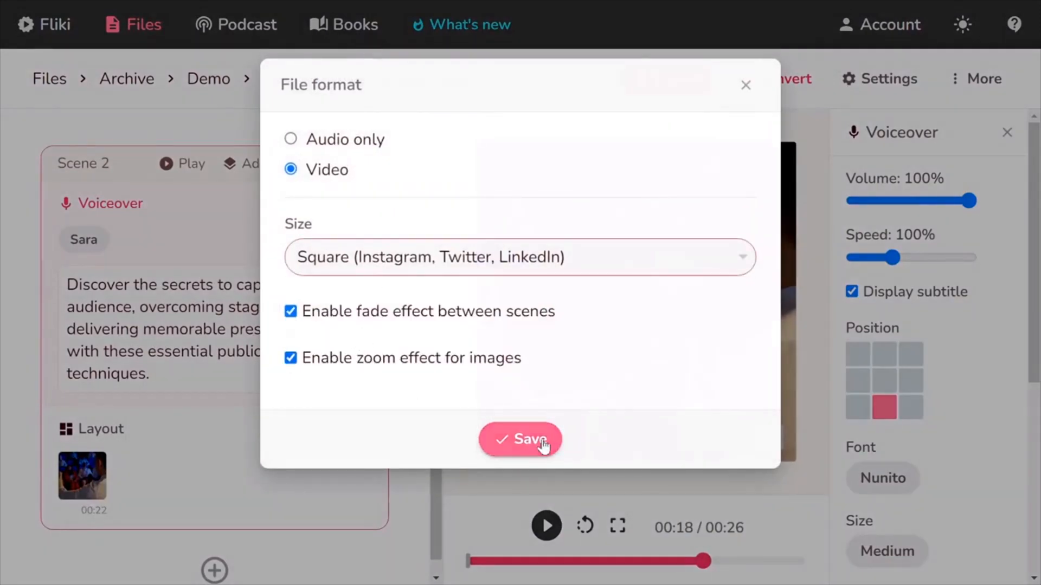
pyautogui.click(520, 439)
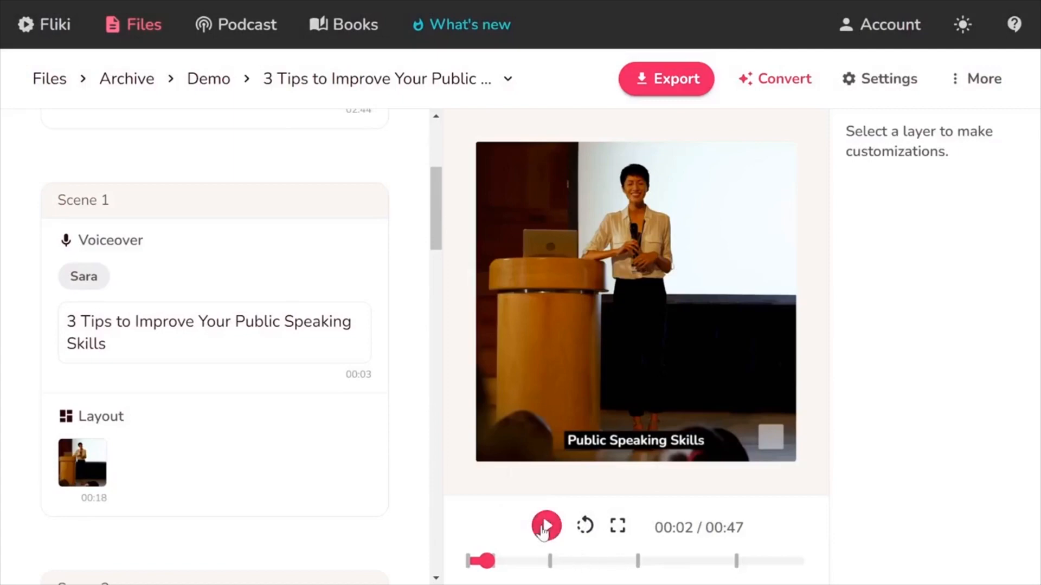
pyautogui.click(546, 526)
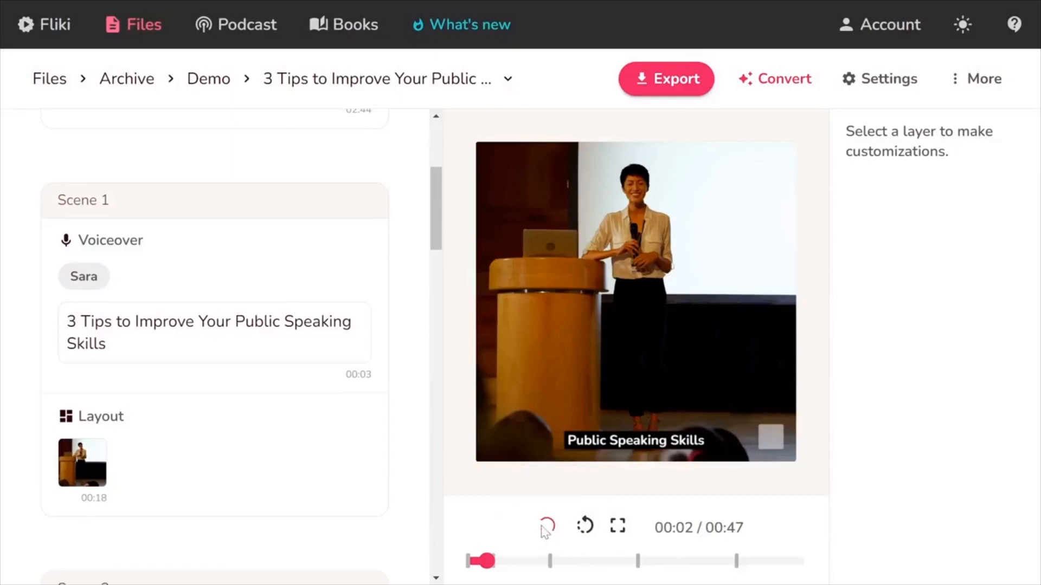
pyautogui.click(546, 527)
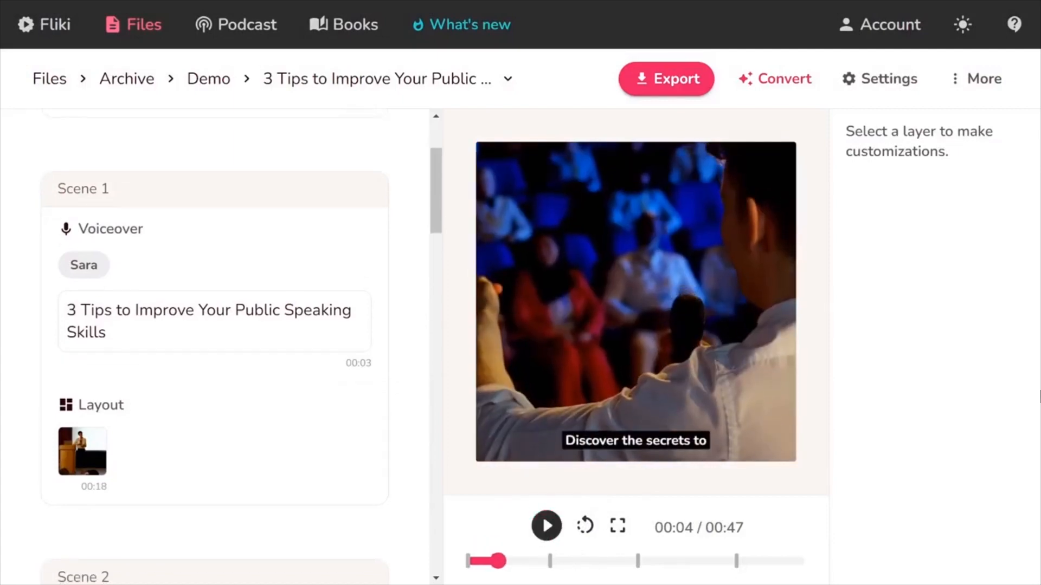
pyautogui.moveTo(666, 78)
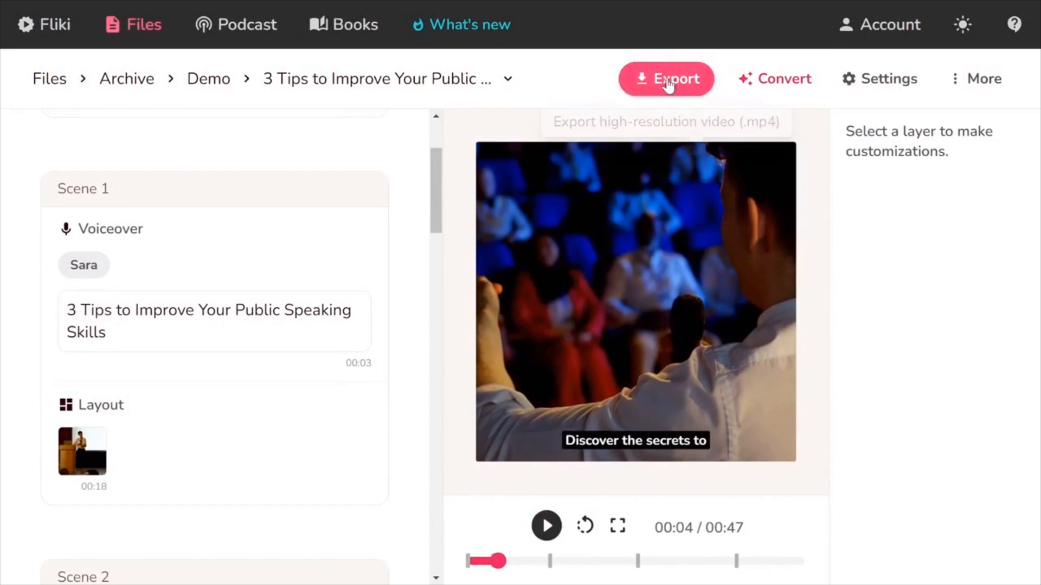
# - Export the square video as a high-resolution MP4 and continue from the ready-to-download screen
pyautogui.click(666, 78)
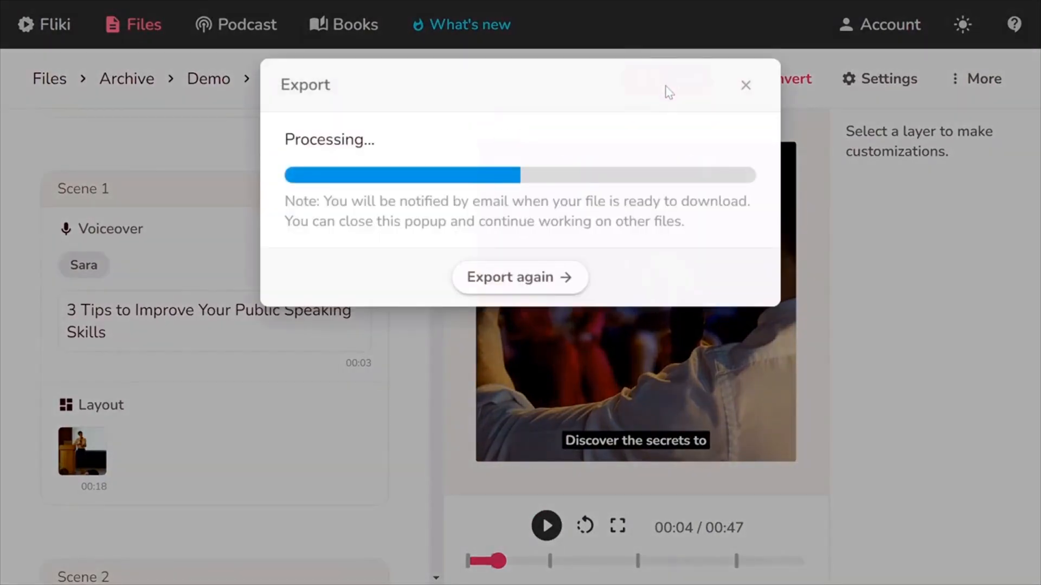
pyautogui.moveTo(725, 263)
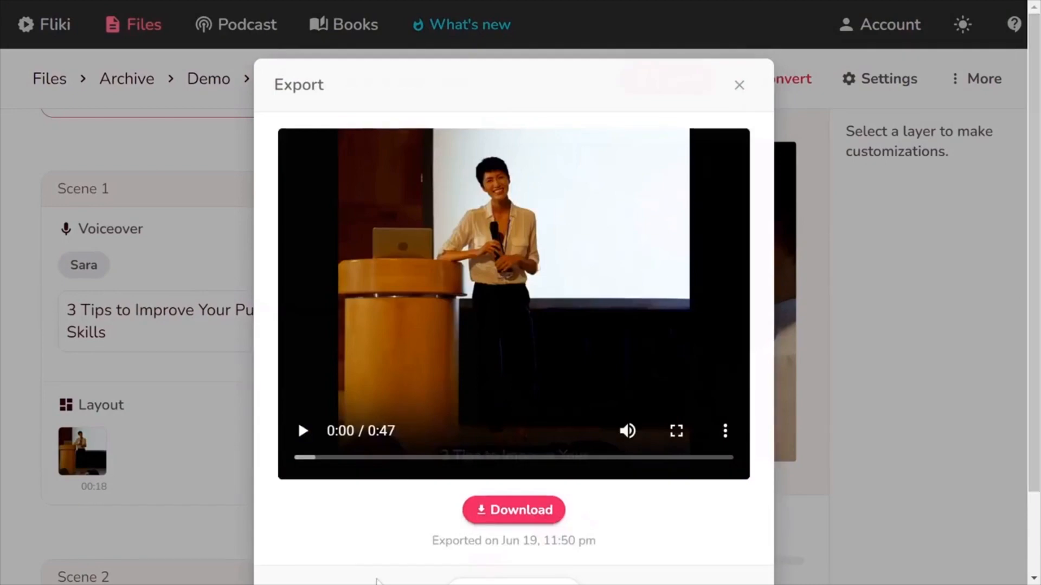
pyautogui.click(302, 429)
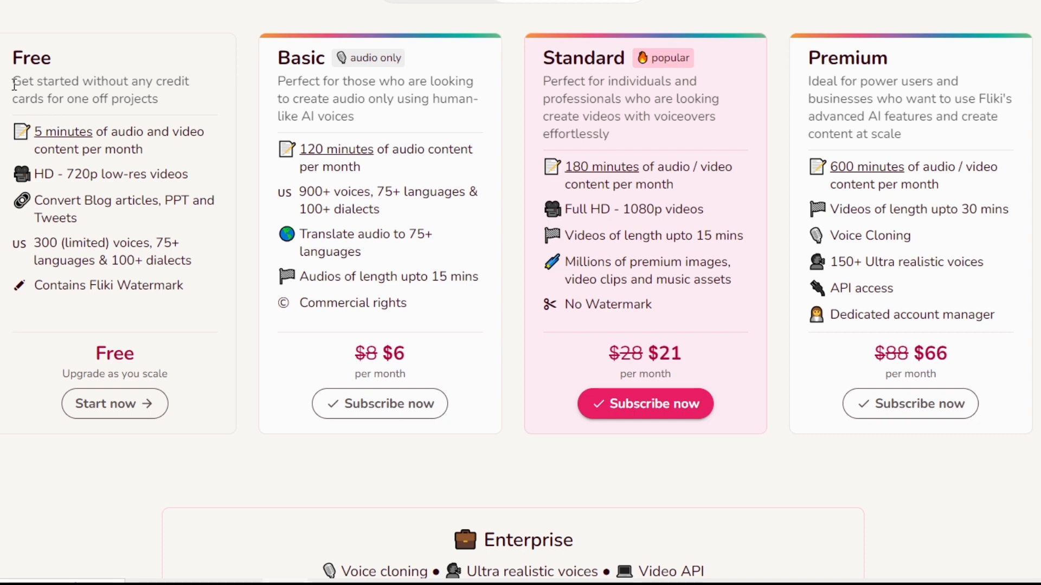
pyautogui.moveTo(13, 81); pyautogui.dragTo(180, 243)
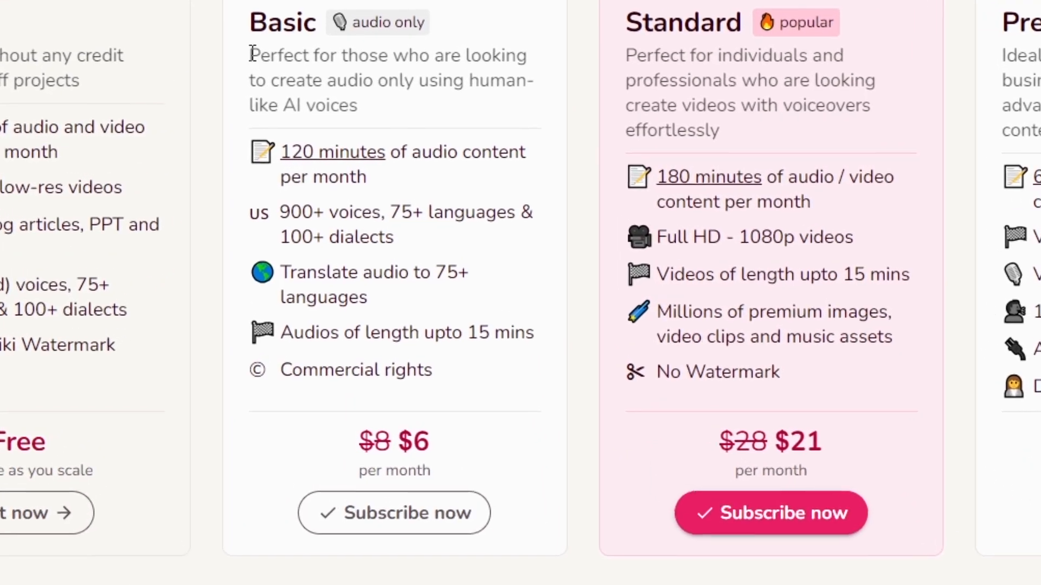
pyautogui.moveTo(250, 55); pyautogui.dragTo(357, 105)
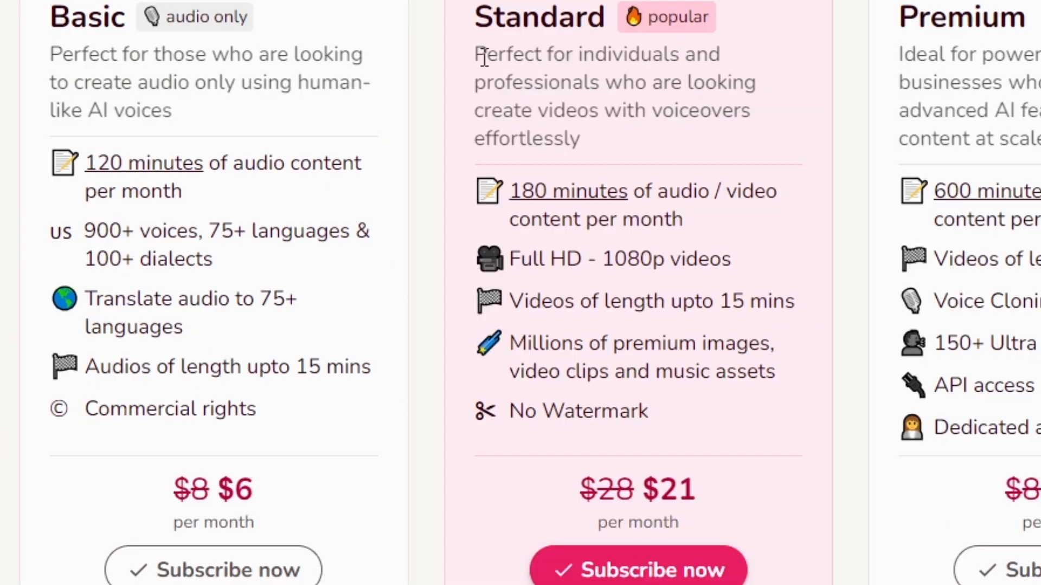
pyautogui.moveTo(473, 53); pyautogui.dragTo(591, 110)
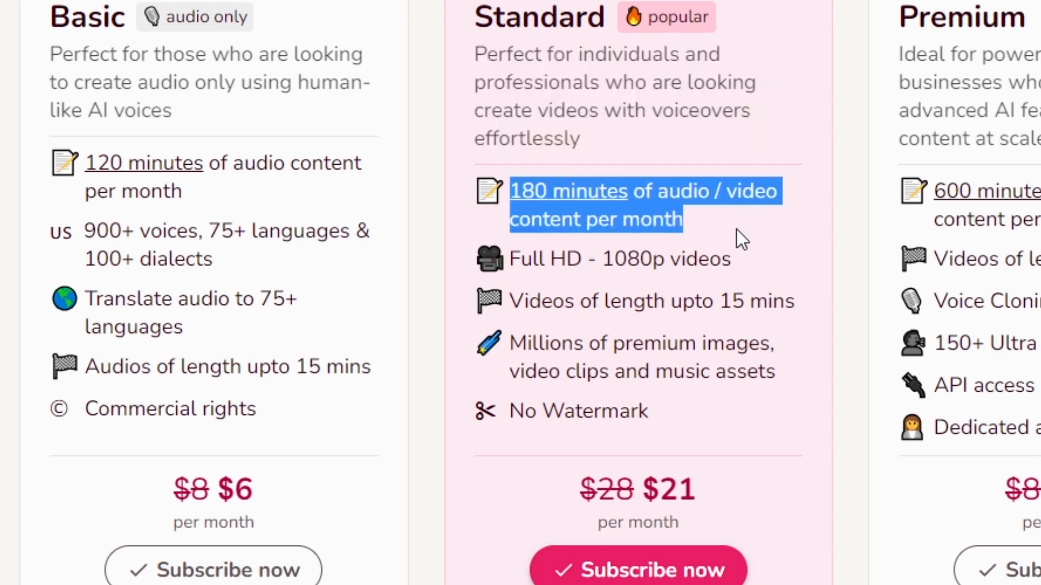
pyautogui.moveTo(515, 266)
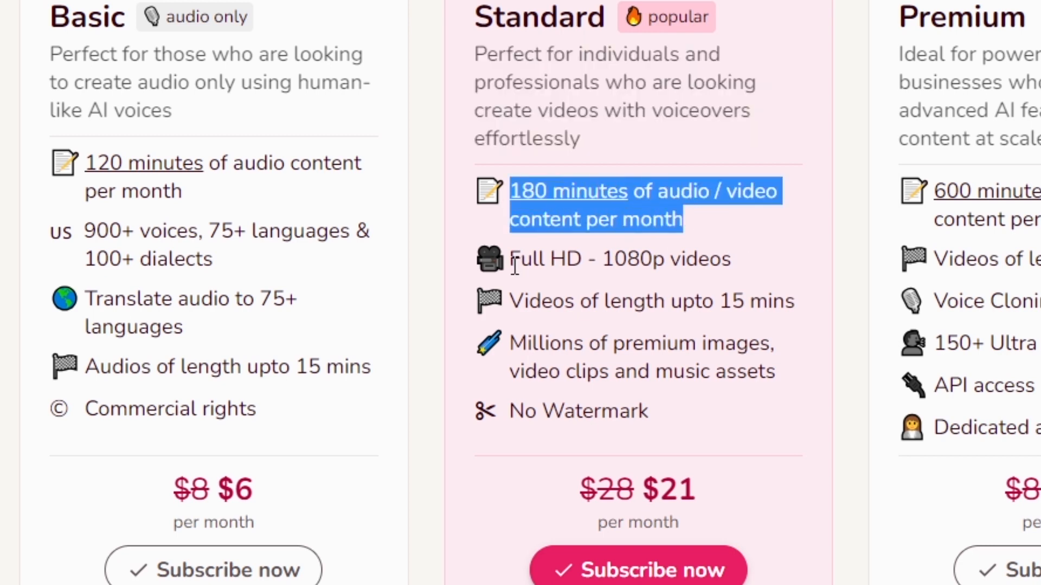
pyautogui.moveTo(509, 206); pyautogui.dragTo(697, 259)
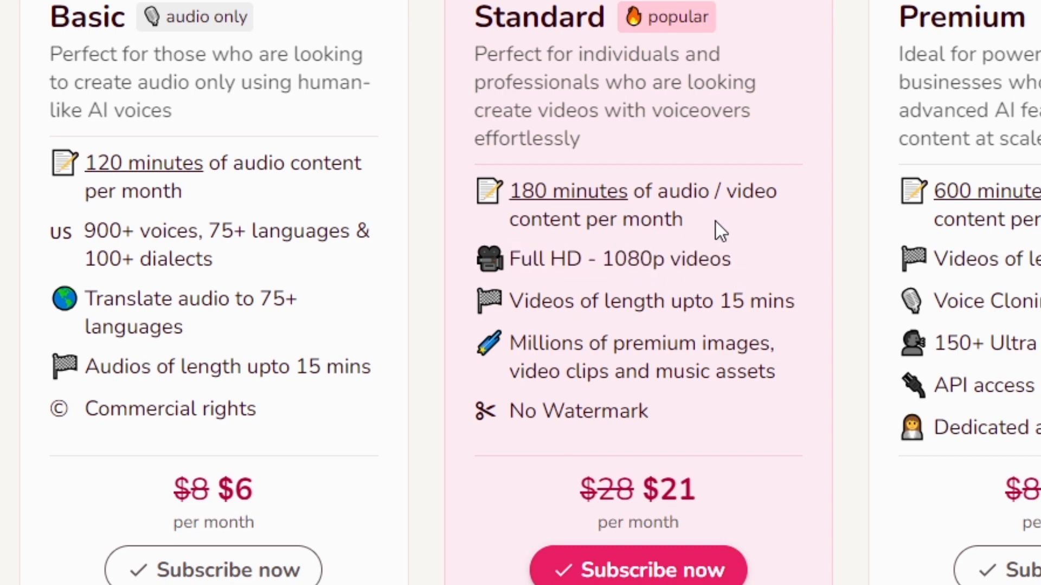
pyautogui.moveTo(510, 343); pyautogui.dragTo(659, 372)
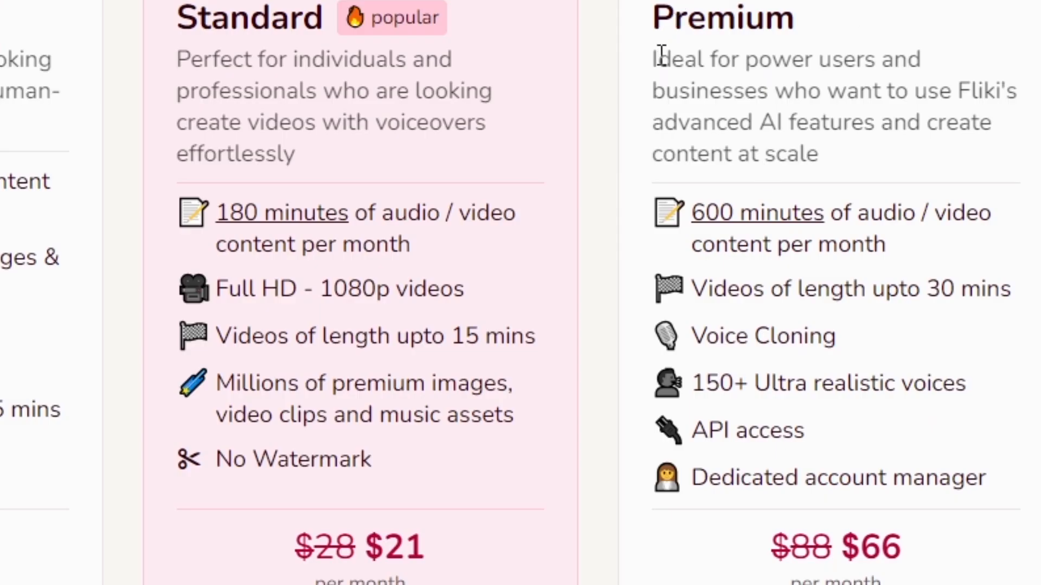
pyautogui.moveTo(657, 58); pyautogui.dragTo(736, 96)
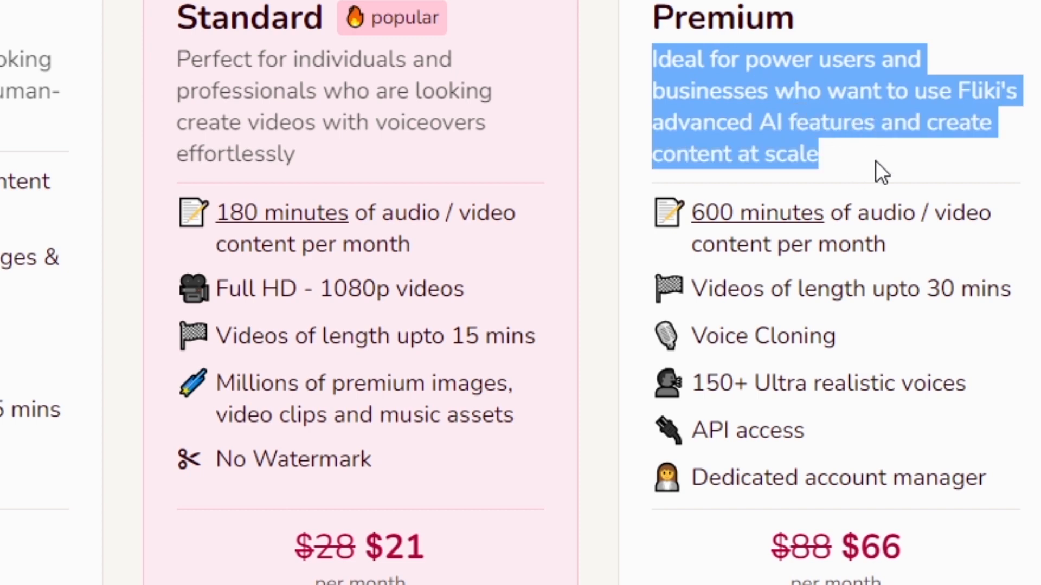
pyautogui.click(937, 158)
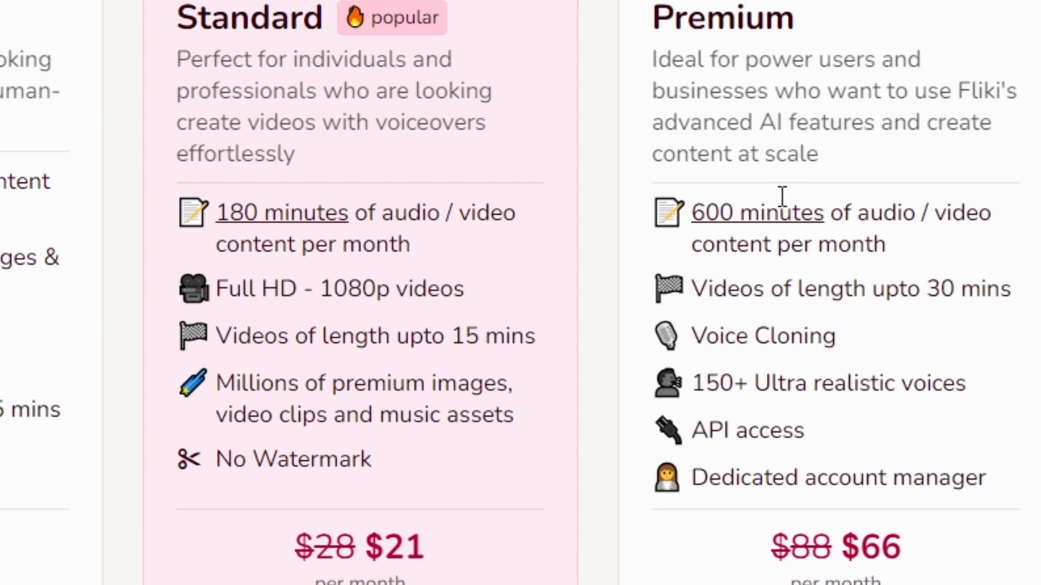
pyautogui.moveTo(690, 212); pyautogui.dragTo(763, 213)
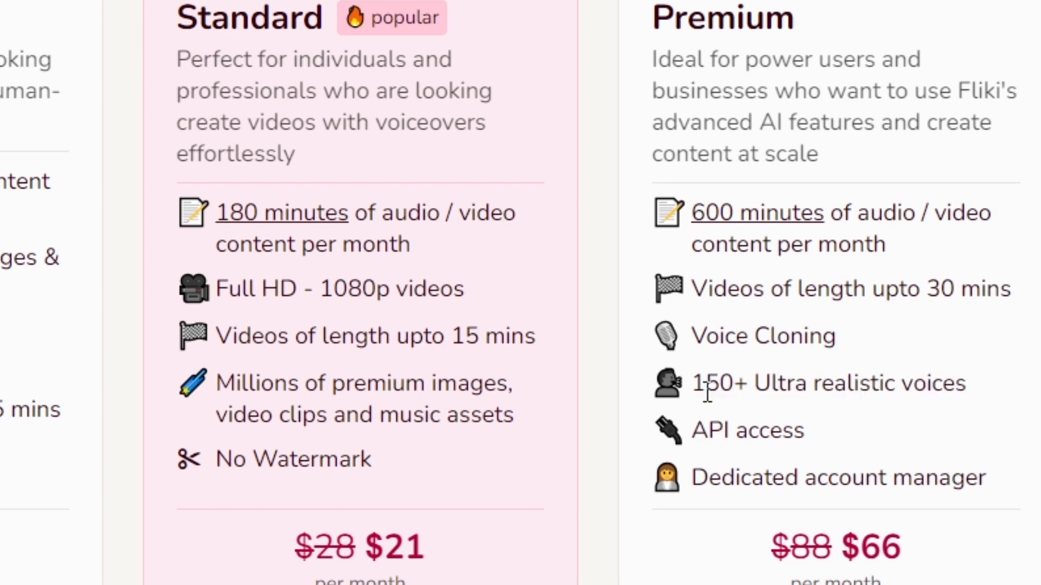
pyautogui.scroll(-3)
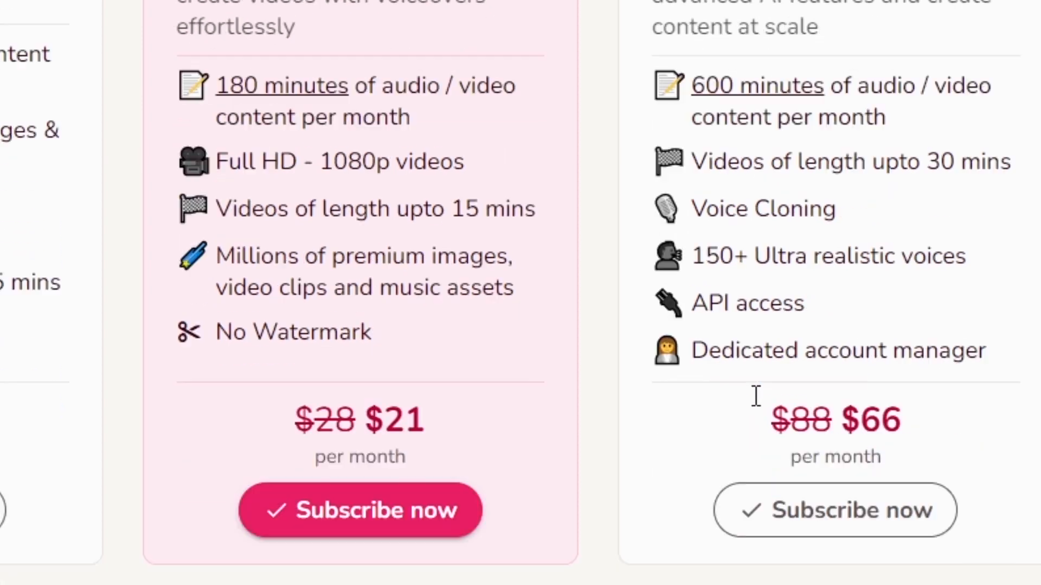
pyautogui.scroll(-3)
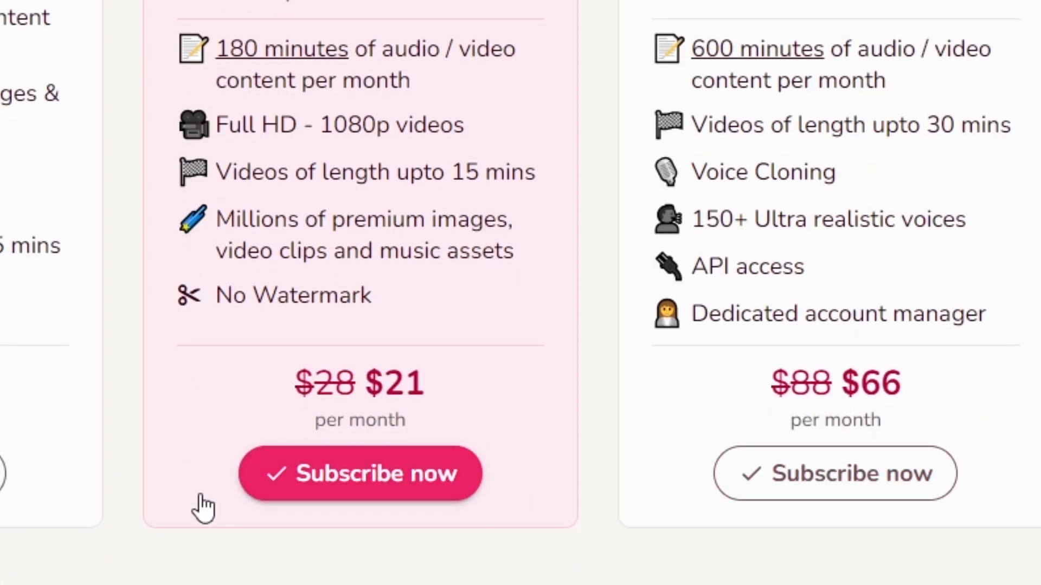